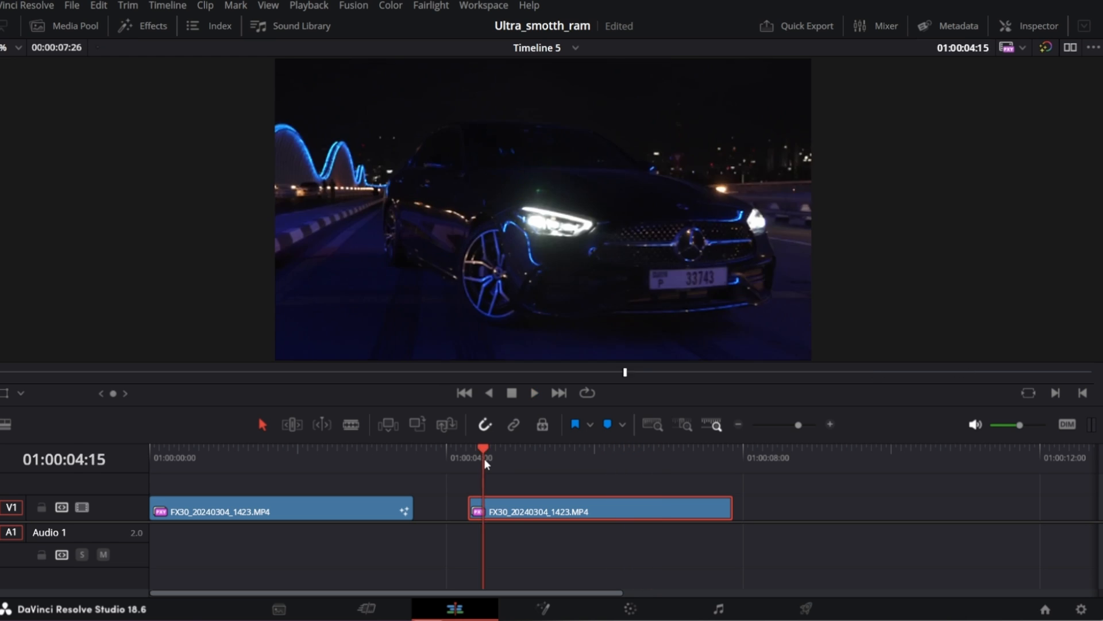
- Play the second FX30 car clip on Timeline 5 to review its camera shake
{"action": "left_click", "coordinate": [533, 392]}
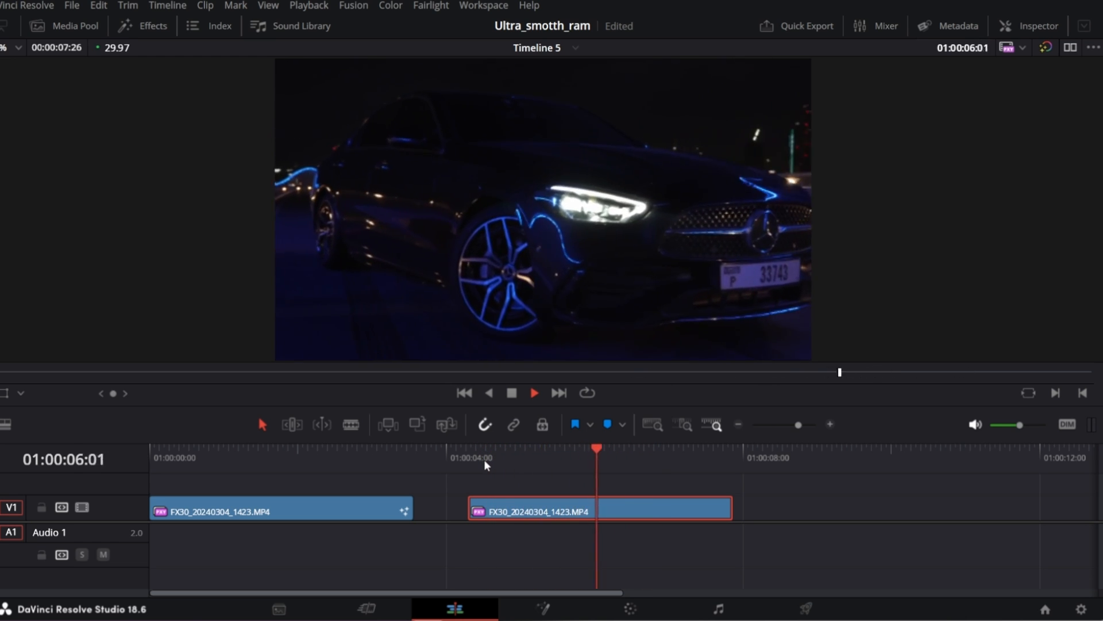
- Stabilize the second car clip in the Inspector with Perspective mode
{"action": "left_click", "coordinate": [1035, 25]}
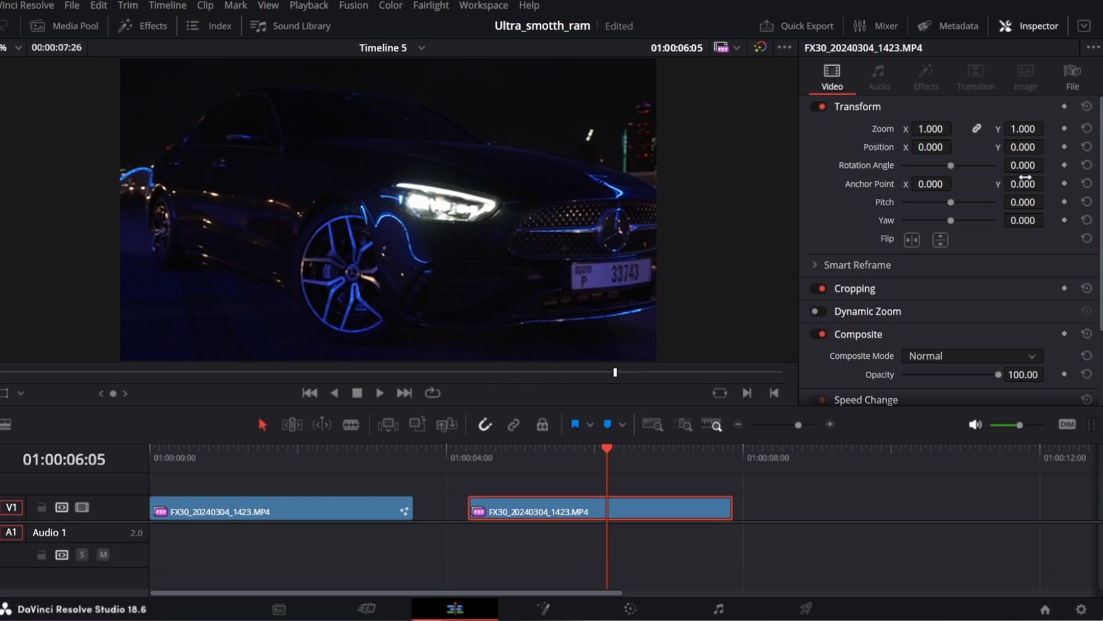
{"action": "scroll", "scroll_direction": "down", "scroll_amount": 3}
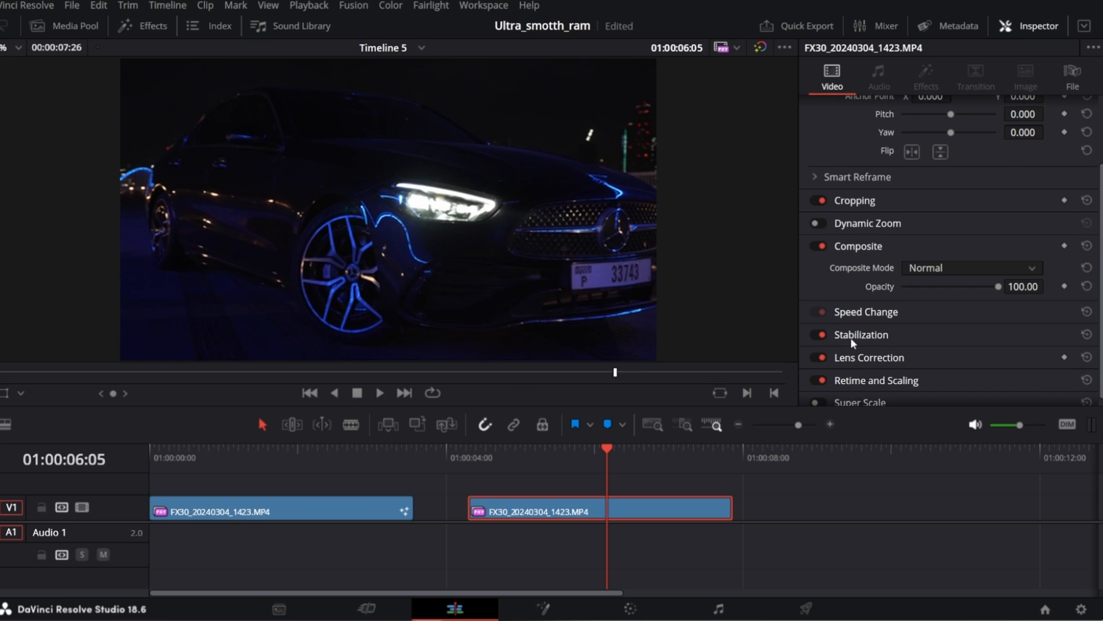
{"action": "left_click", "coordinate": [863, 334]}
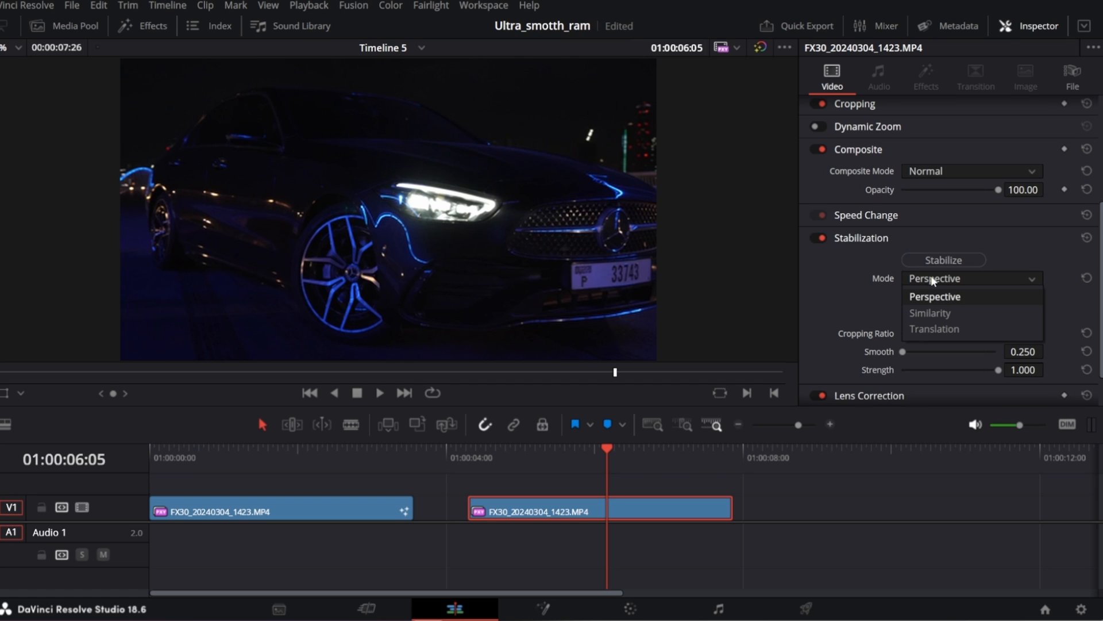
{"action": "left_click", "coordinate": [935, 278]}
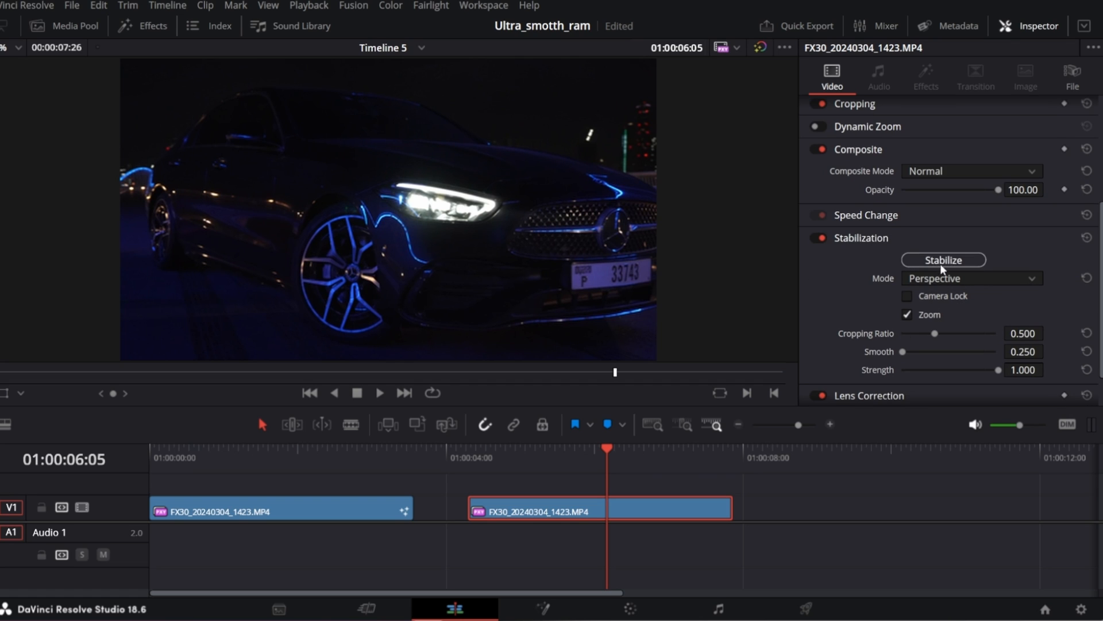
{"action": "left_click", "coordinate": [944, 260]}
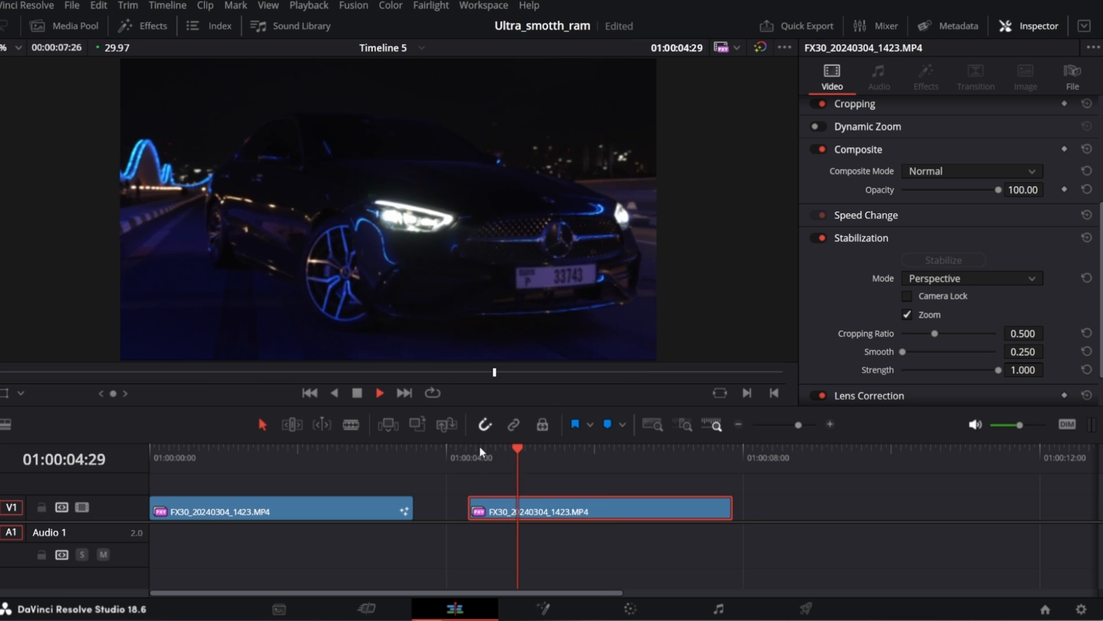
- Play the stabilized clip, try Similarity mode, then settle on Translation stabilization
{"action": "left_click", "coordinate": [380, 392]}
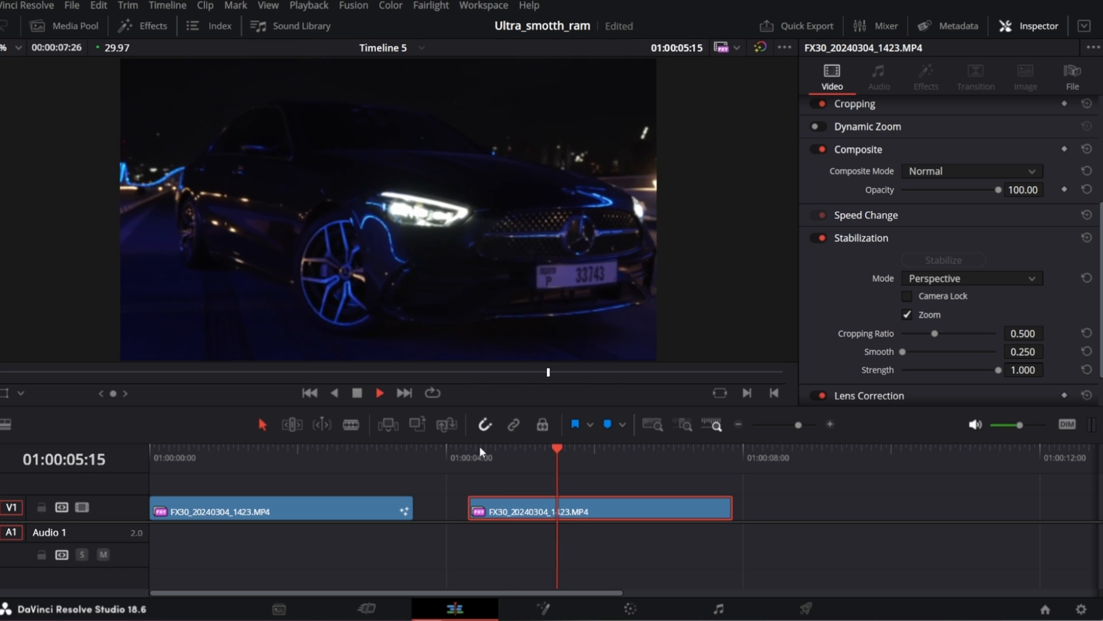
{"action": "left_click", "coordinate": [469, 448]}
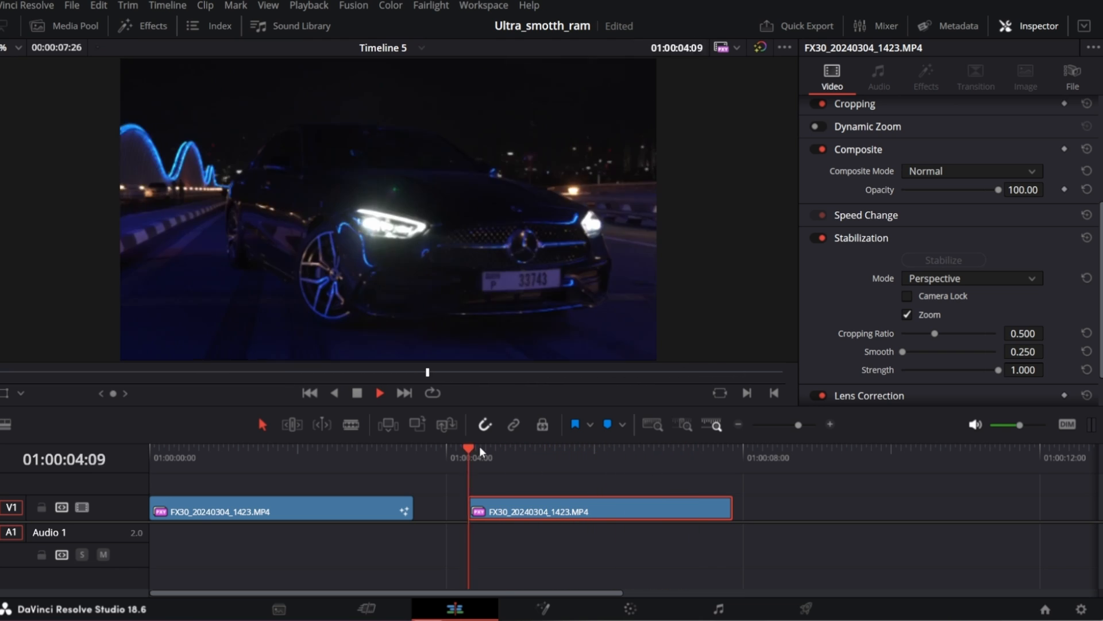
{"action": "left_click", "coordinate": [972, 278]}
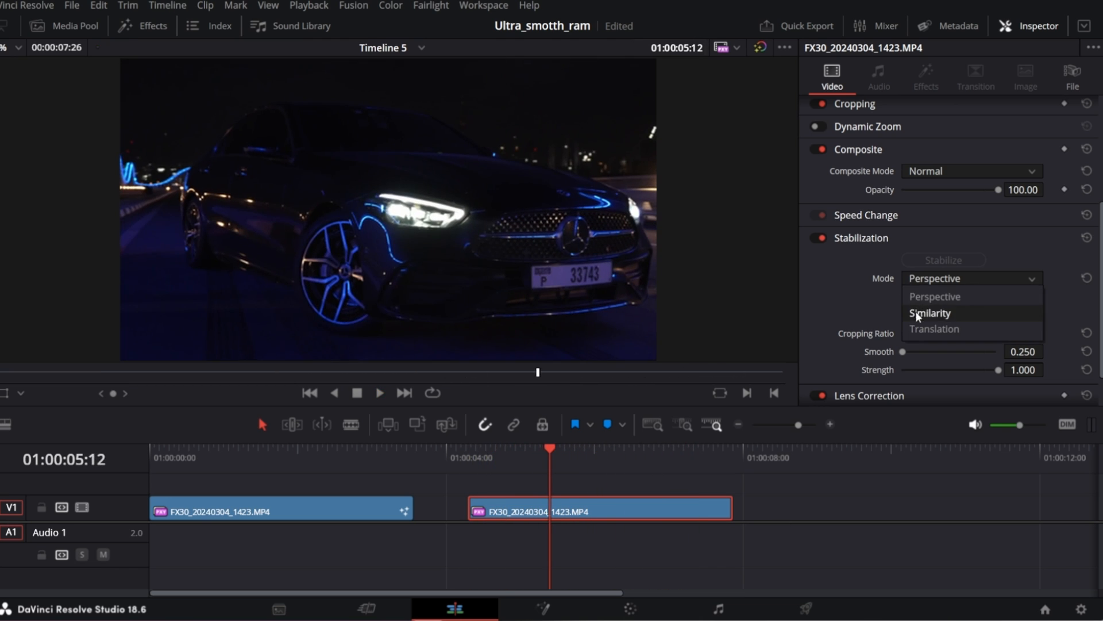
{"action": "left_click", "coordinate": [930, 313]}
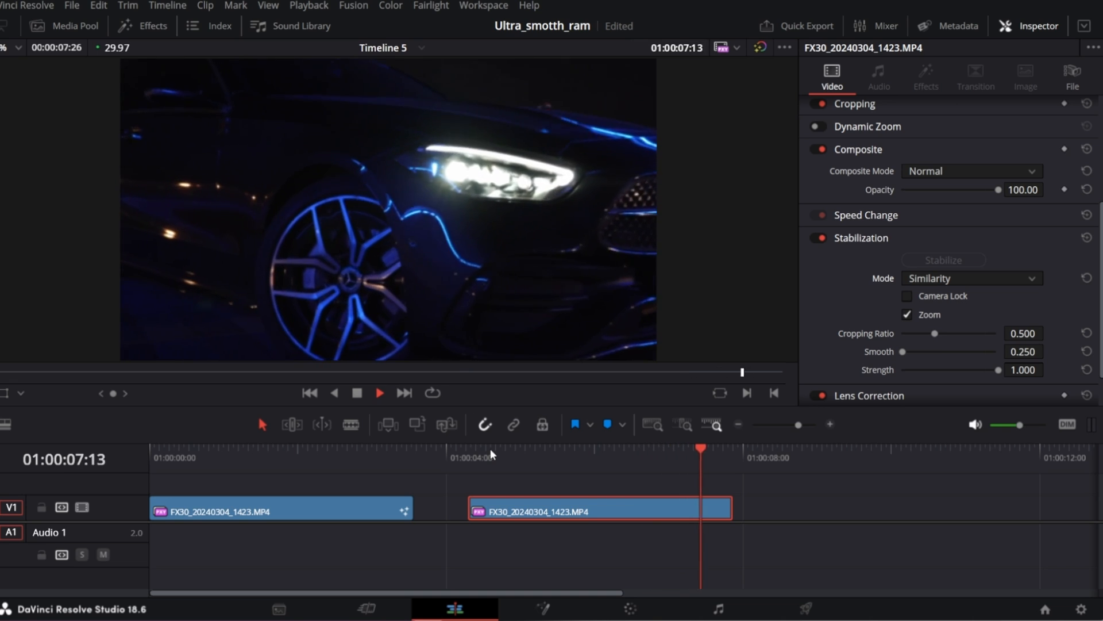
{"action": "left_click", "coordinate": [969, 278]}
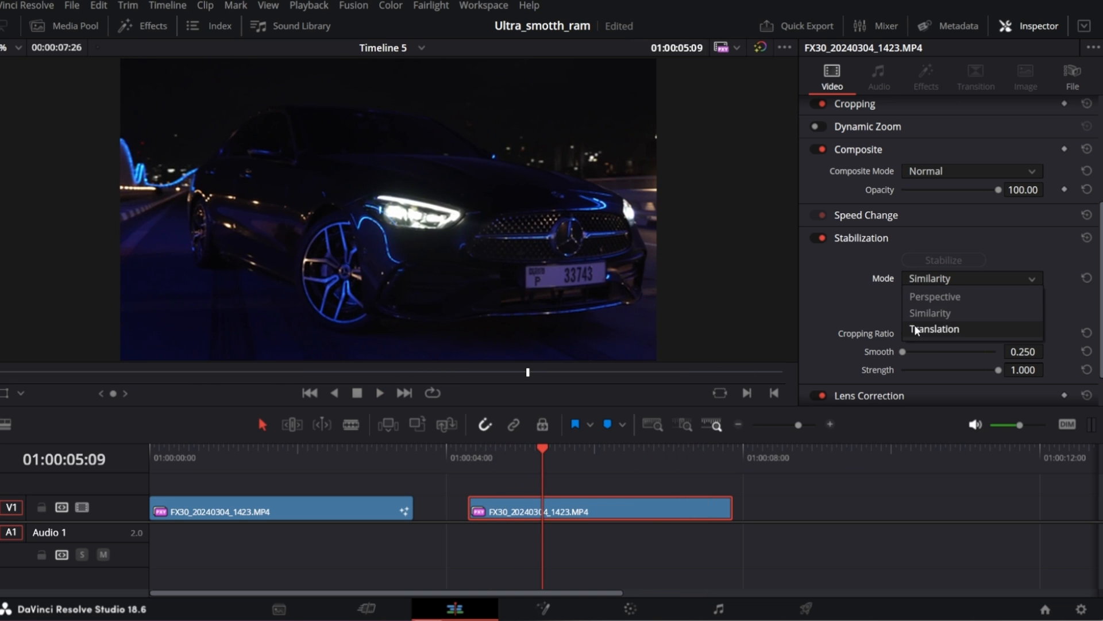
{"action": "left_click", "coordinate": [934, 329]}
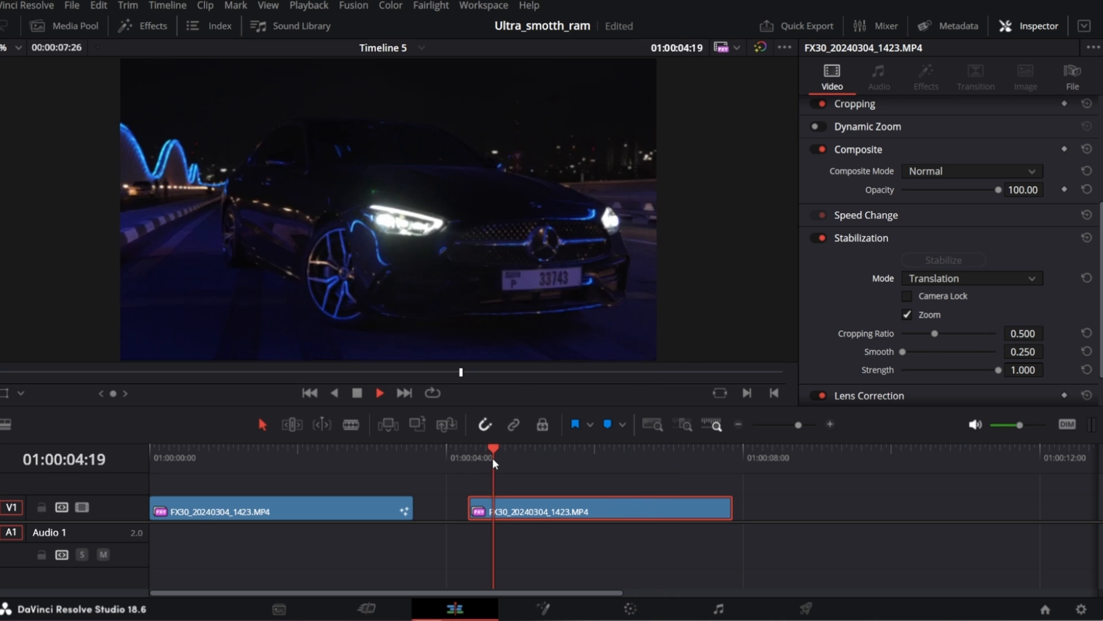
- Hide the Inspector for a wider preview of the Translation-stabilized clip
{"action": "left_click", "coordinate": [379, 392]}
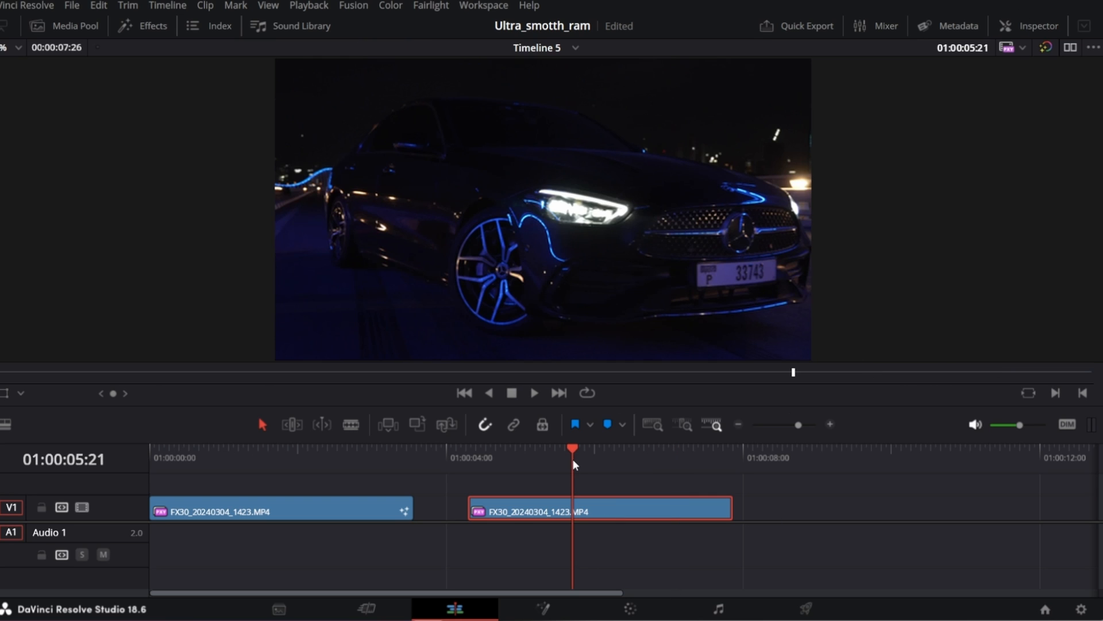
{"action": "mouse_move", "coordinate": [555, 593]}
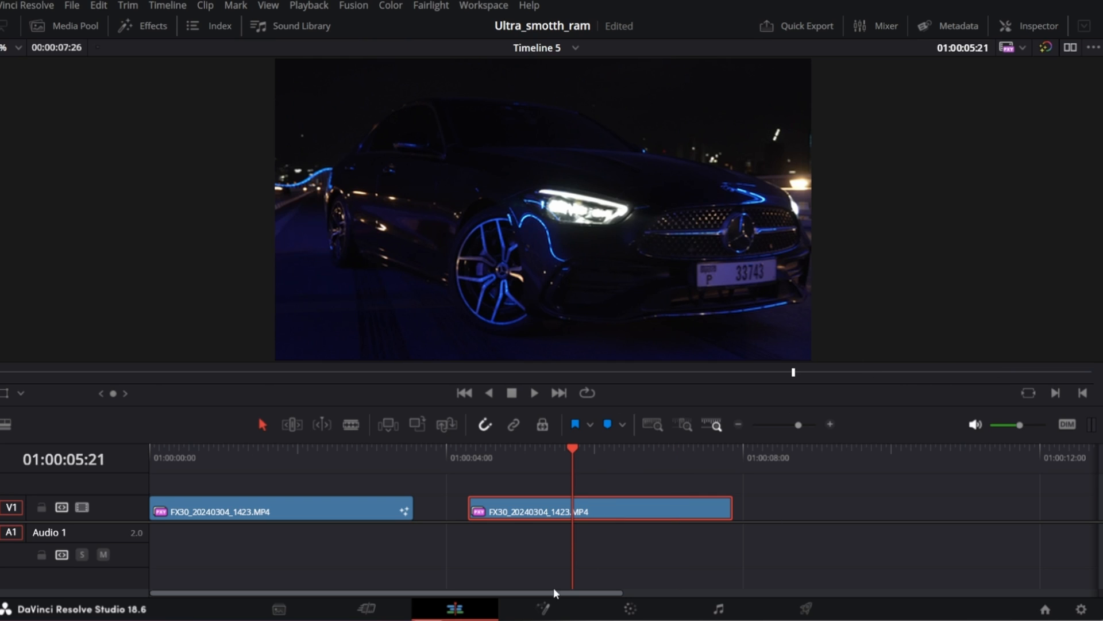
- Open the clip in Fusion and add a Planar Tracker node after MediaIn1
{"action": "left_click", "coordinate": [542, 608]}
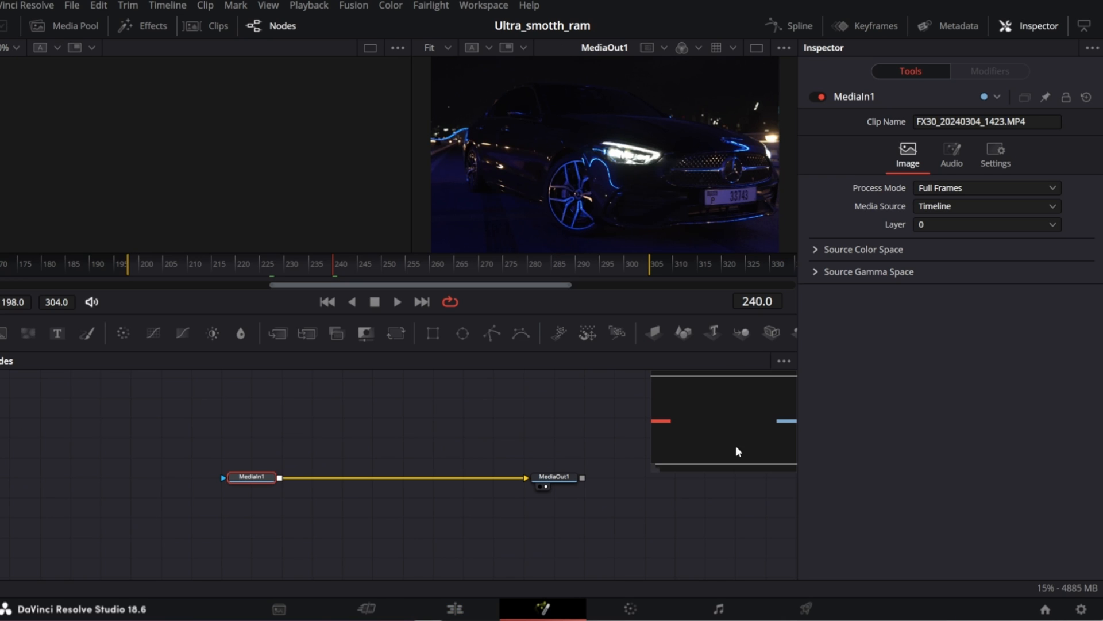
{"action": "left_click_drag", "start_coordinate": [252, 477], "coordinate": [213, 482]}
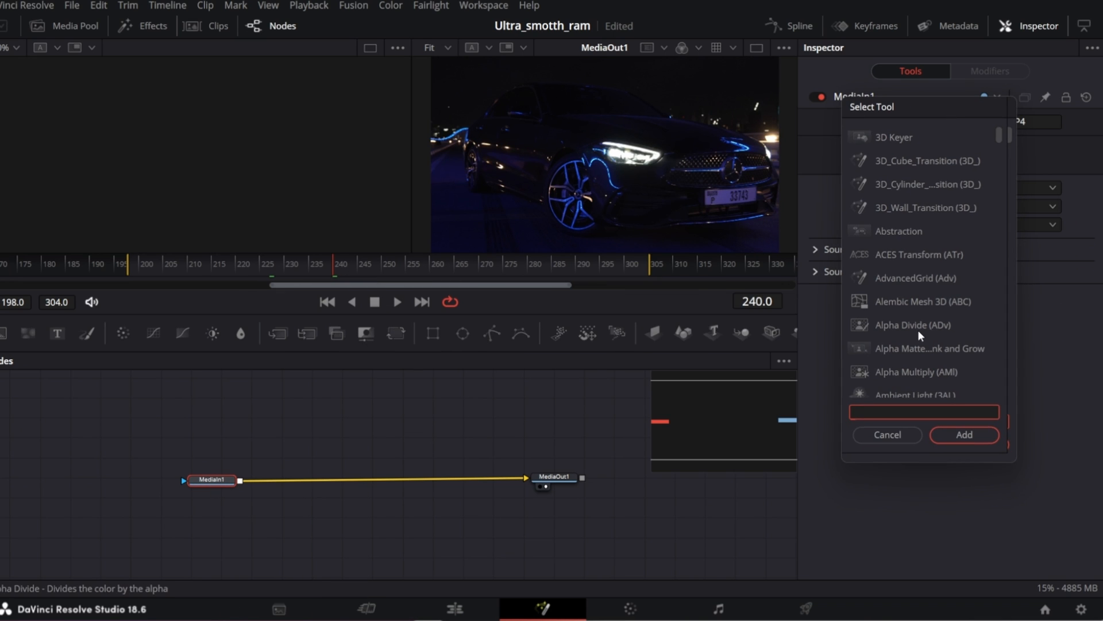
{"action": "type", "text": "planar Tracker"}
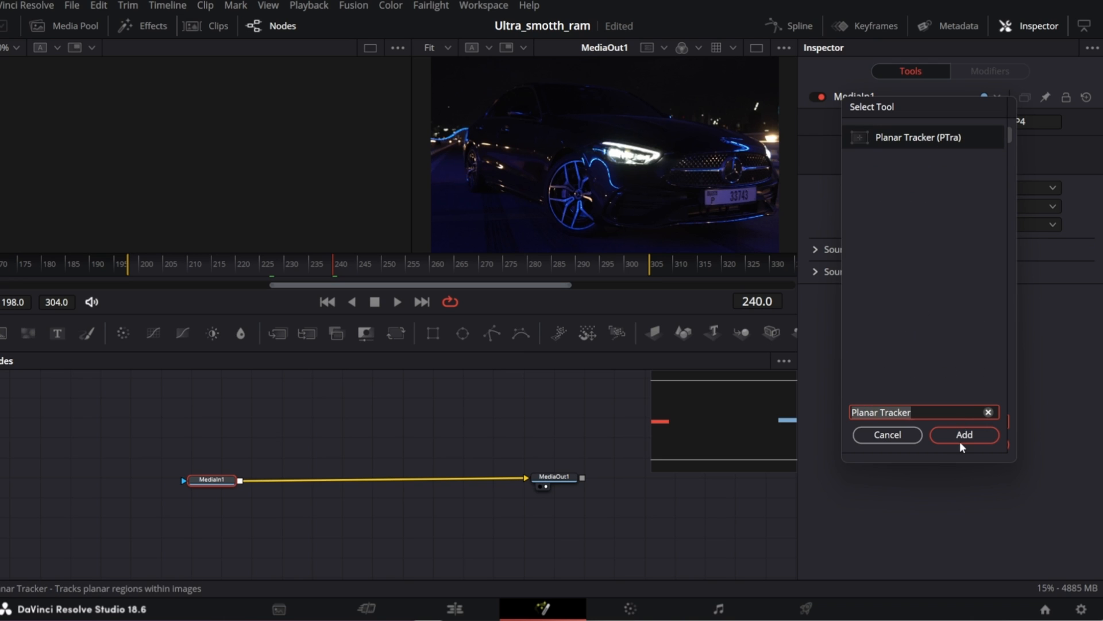
{"action": "left_click", "coordinate": [963, 434]}
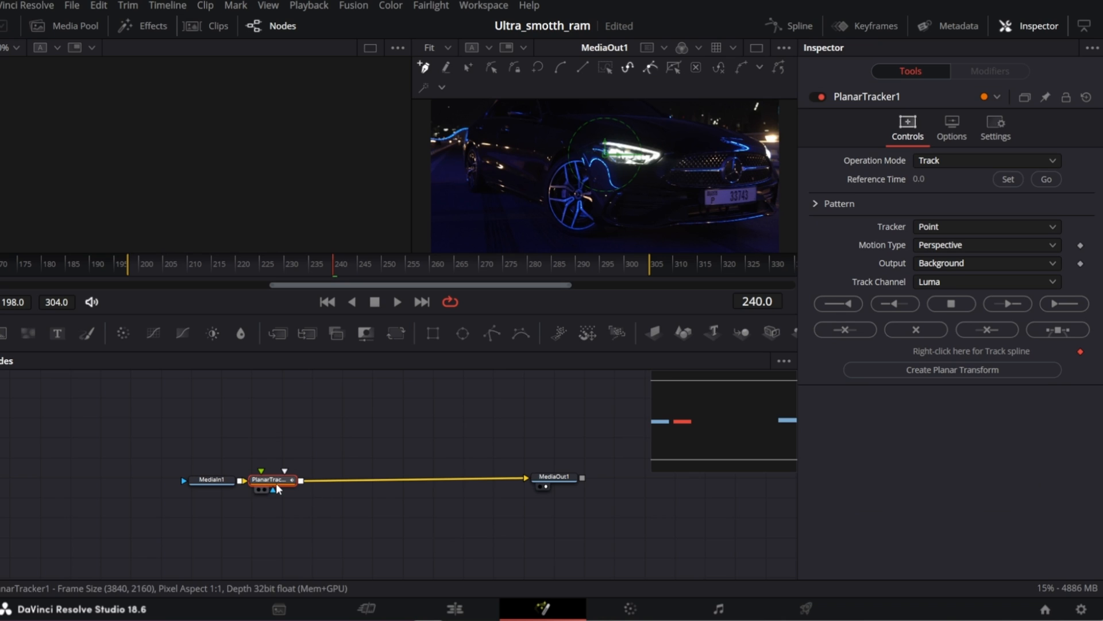
- Enlarge the viewer, set Motion Type to Translation and reference time to frame 240
{"action": "left_click_drag", "start_coordinate": [269, 479], "coordinate": [320, 477]}
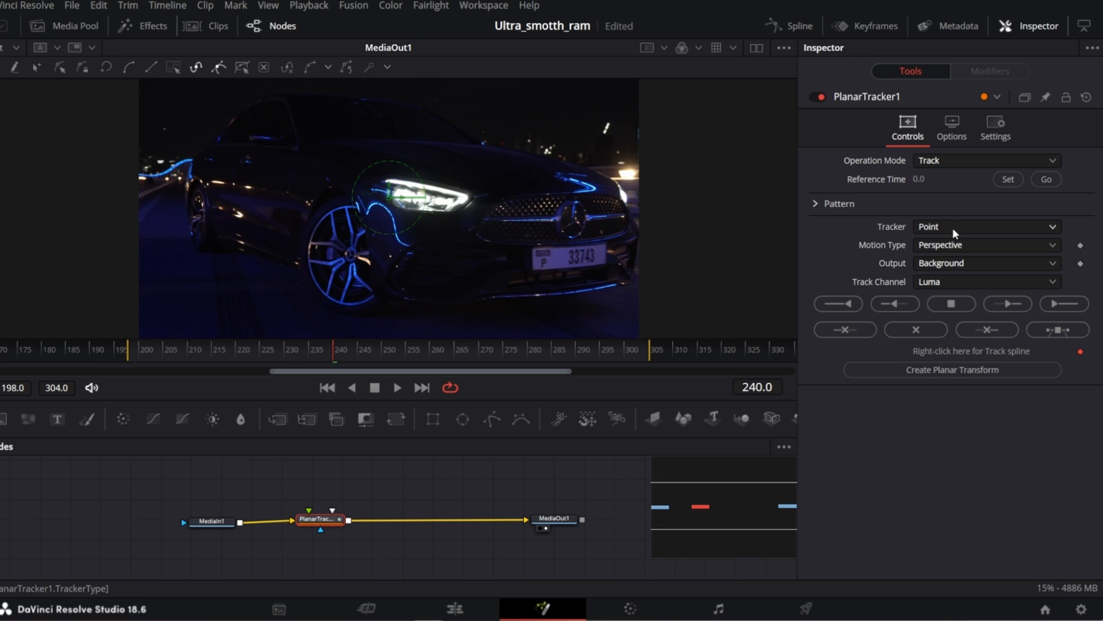
{"action": "left_click", "coordinate": [986, 245]}
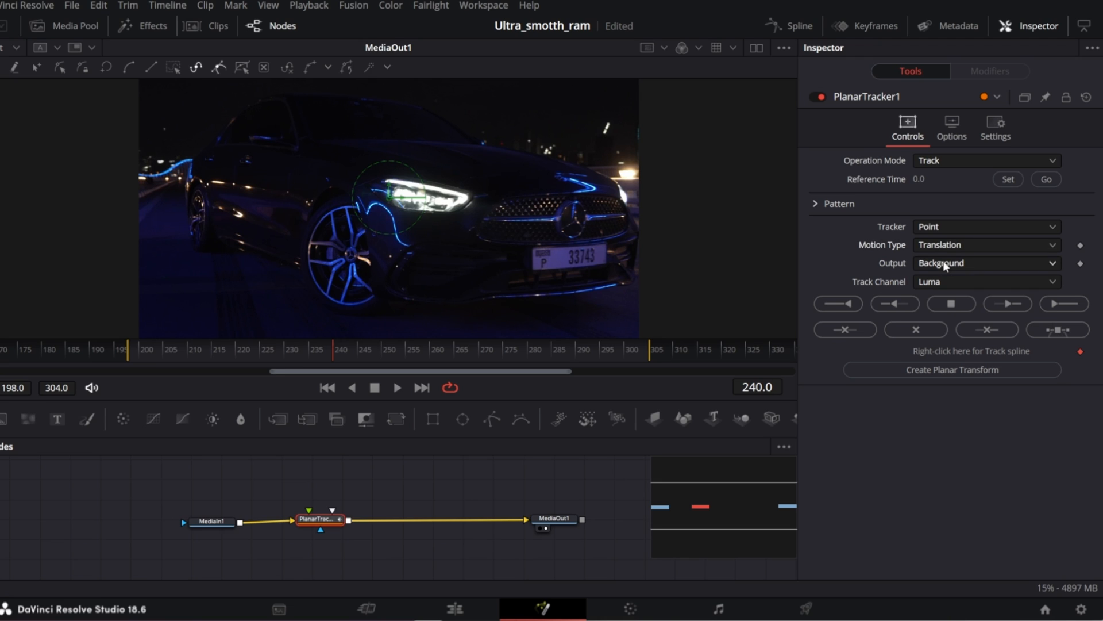
{"action": "left_click", "coordinate": [1008, 179]}
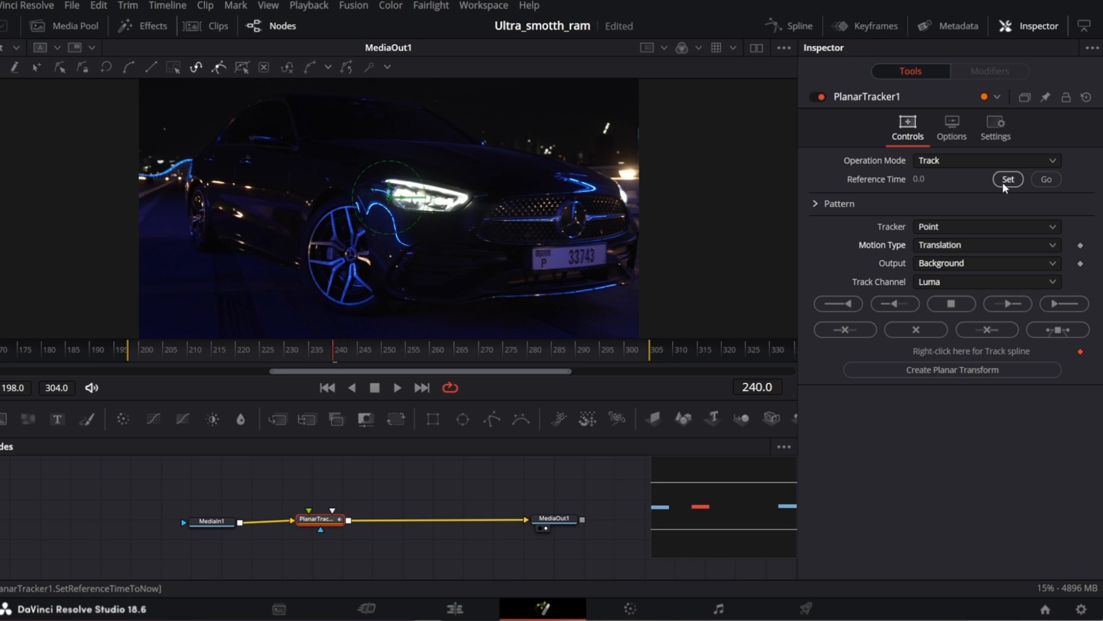
{"action": "left_click", "coordinate": [1007, 179]}
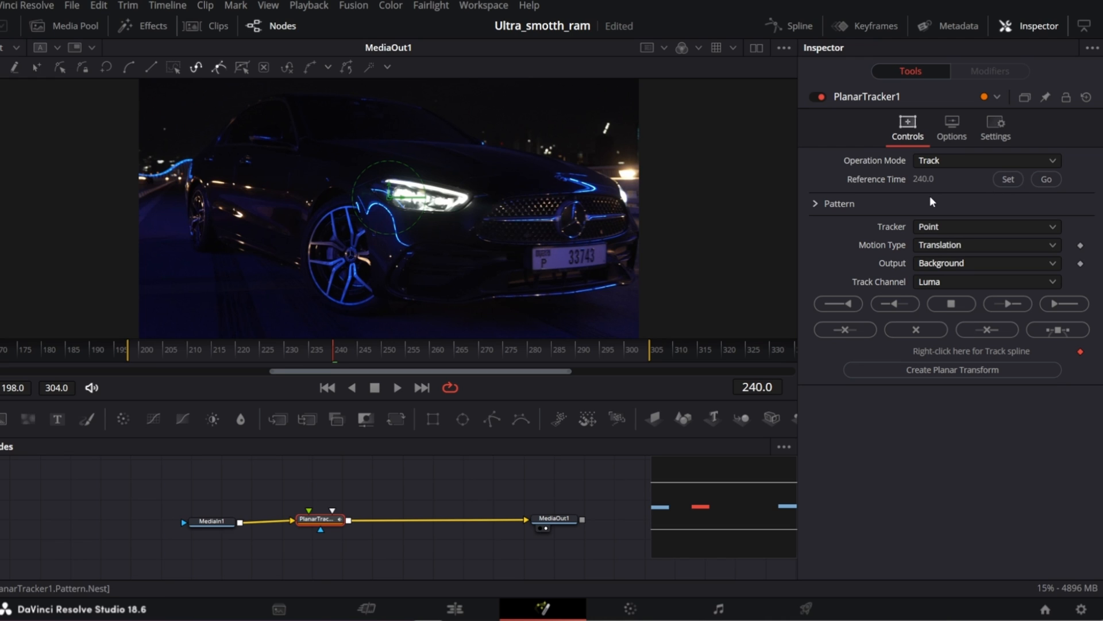
{"action": "mouse_move", "coordinate": [304, 229]}
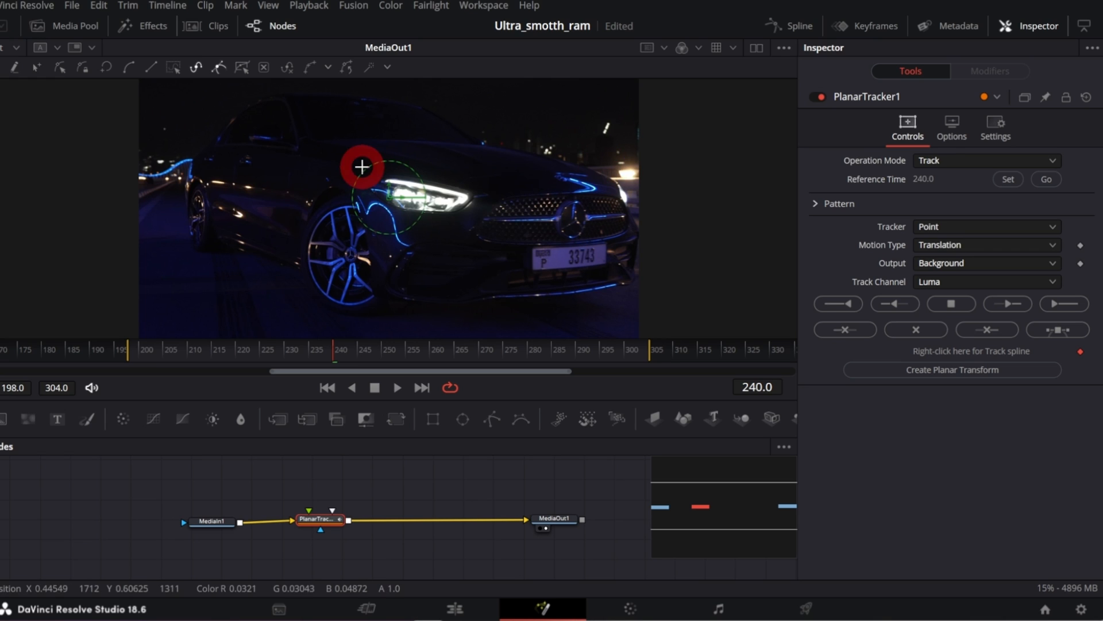
{"action": "left_click_drag", "start_coordinate": [363, 167], "coordinate": [415, 245]}
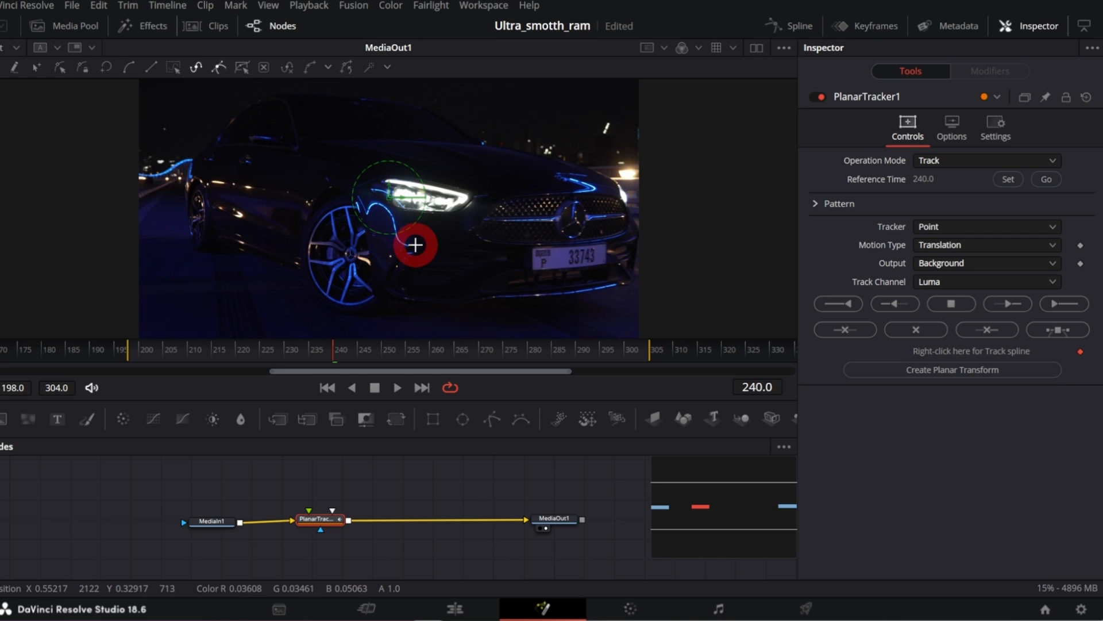
{"action": "left_click_drag", "start_coordinate": [415, 245], "coordinate": [329, 211]}
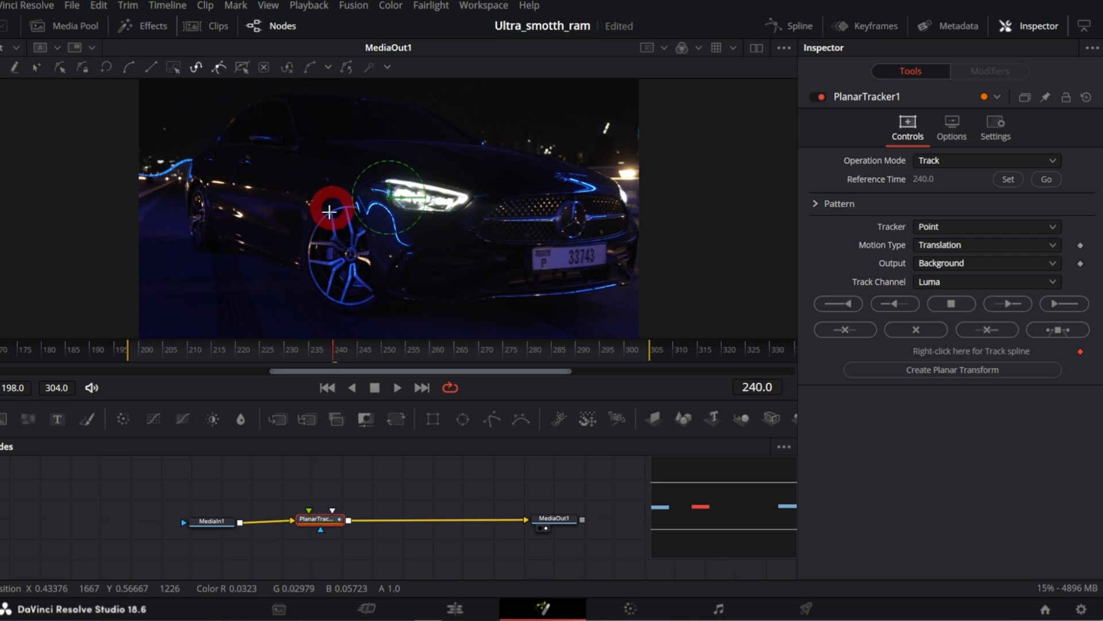
{"action": "left_click_drag", "start_coordinate": [330, 213], "coordinate": [389, 216]}
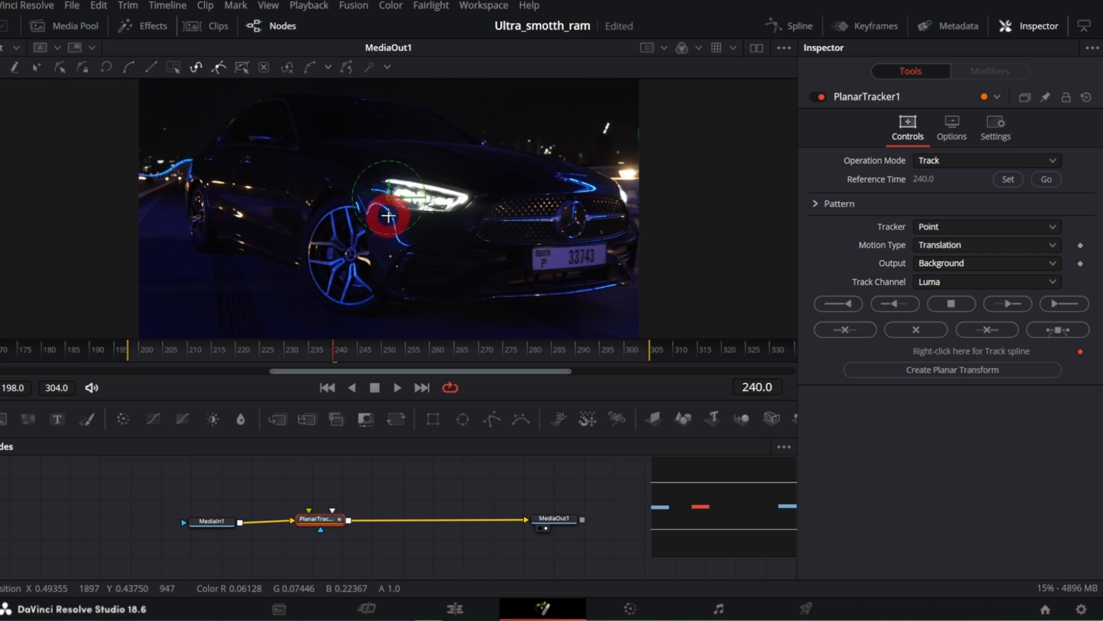
{"action": "left_click_drag", "start_coordinate": [387, 216], "coordinate": [458, 204]}
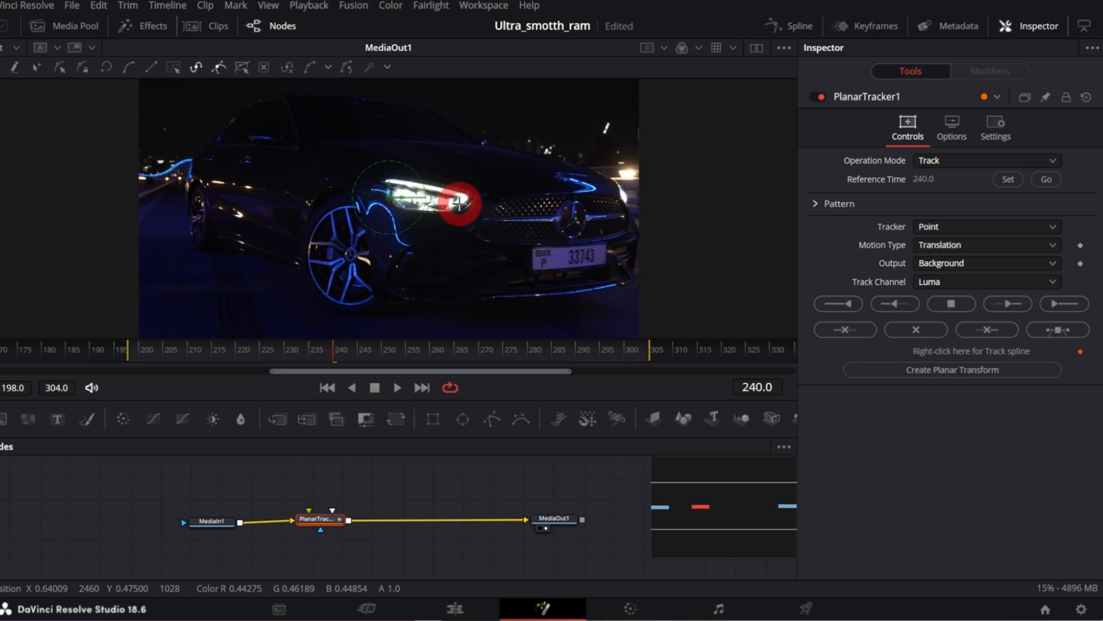
{"action": "left_click_drag", "start_coordinate": [455, 205], "coordinate": [346, 263]}
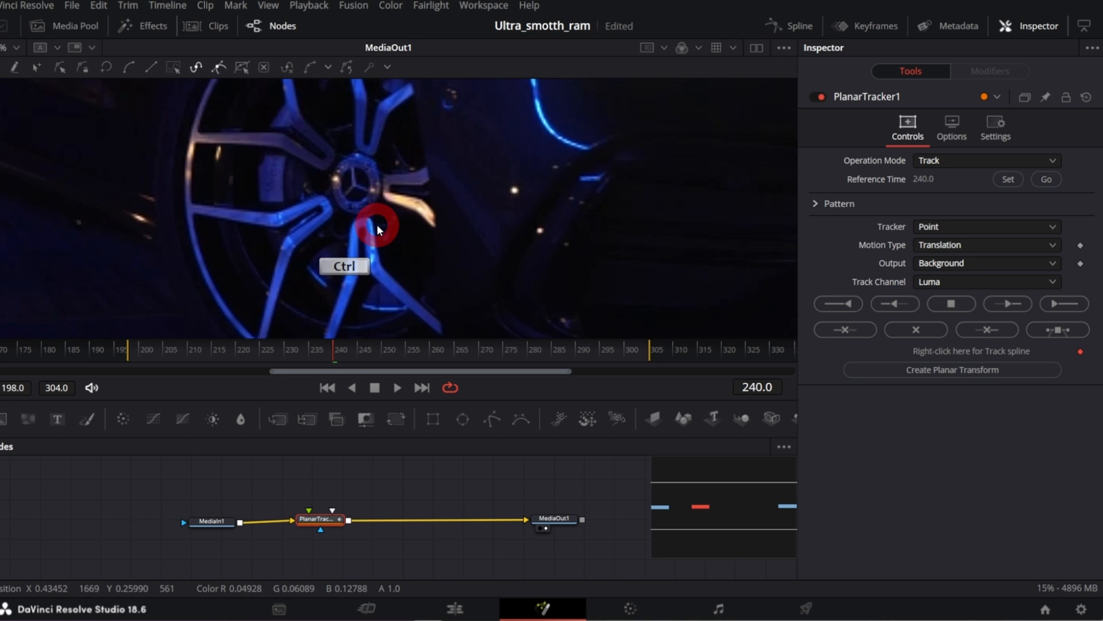
- Zoom onto the front wheel and draw a polygon around the hub emblem
{"action": "left_click_drag", "start_coordinate": [378, 229], "coordinate": [349, 225]}
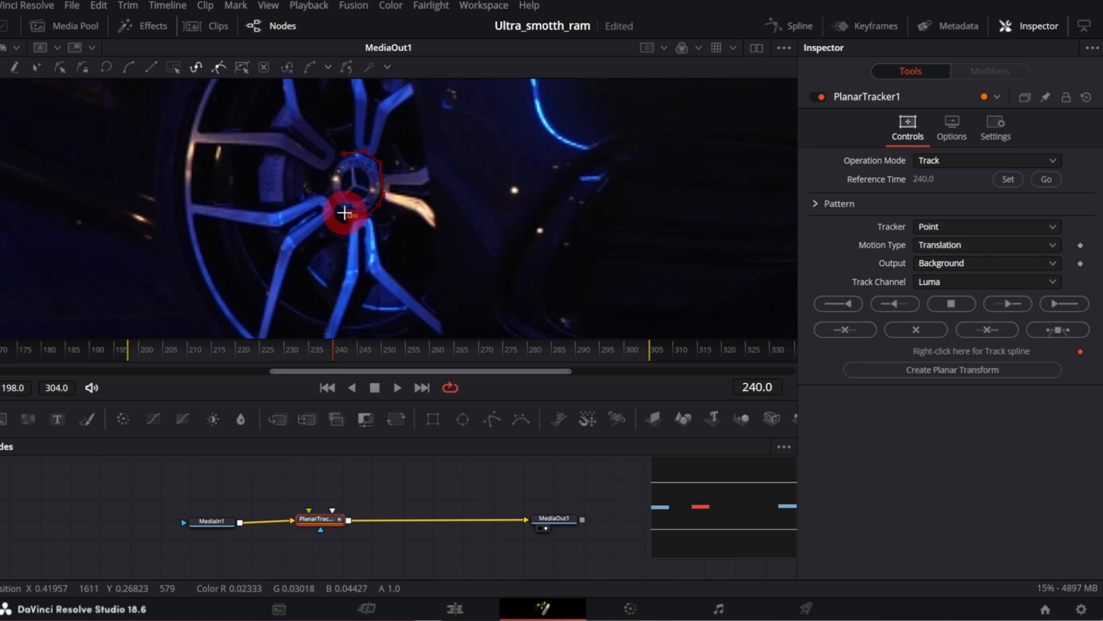
{"action": "left_click_drag", "start_coordinate": [344, 213], "coordinate": [343, 154]}
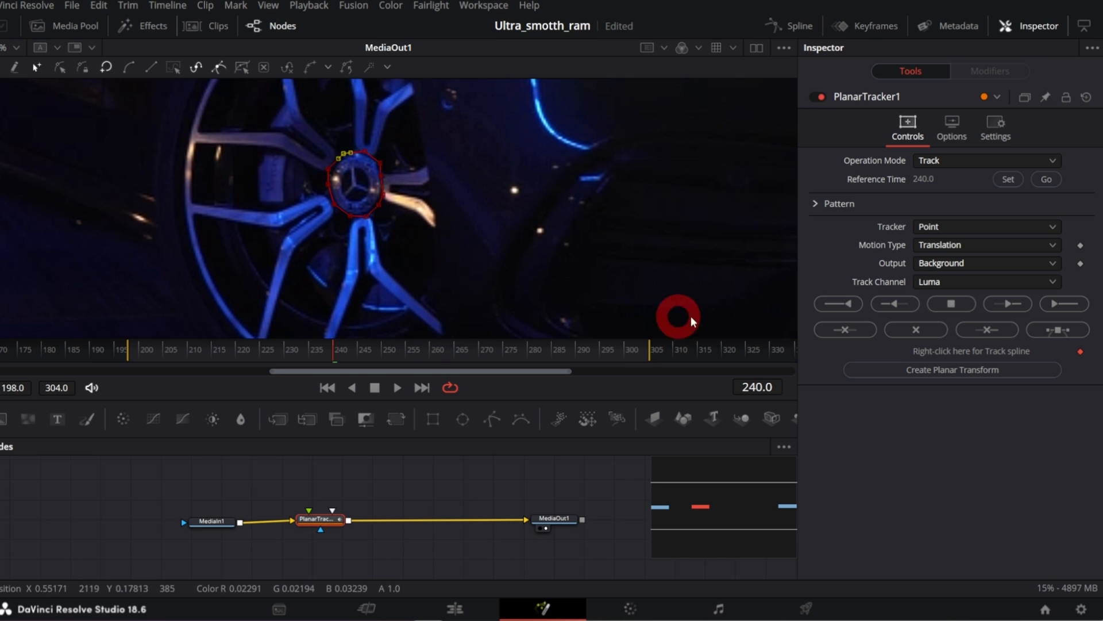
{"action": "mouse_move", "coordinate": [895, 304]}
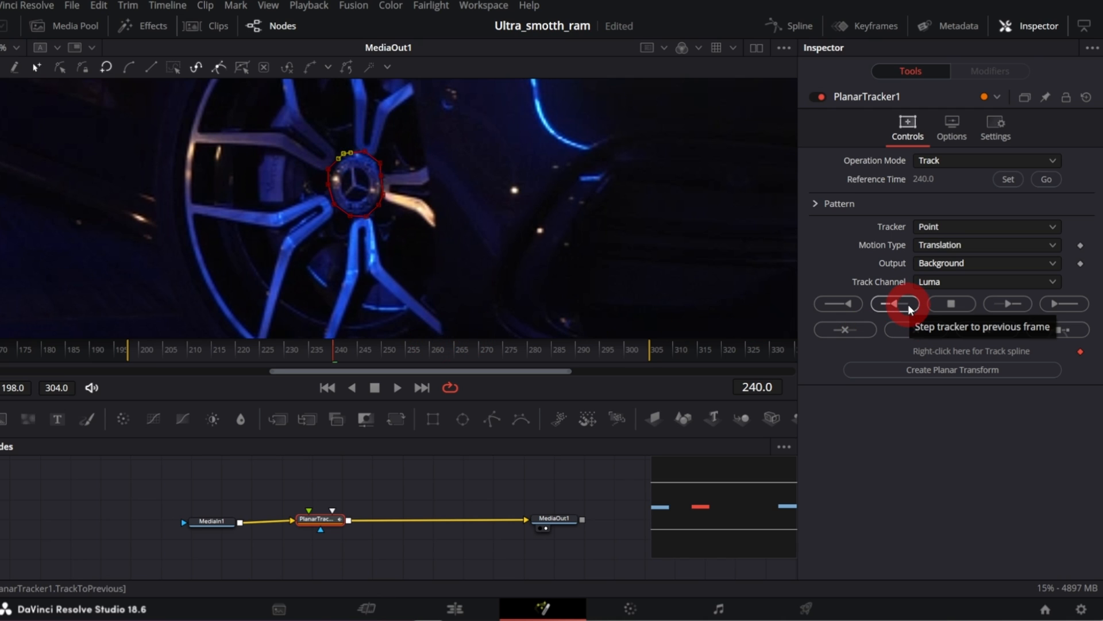
- Track the wheel emblem backward from frame 240 to frame 198
{"action": "left_click", "coordinate": [895, 303]}
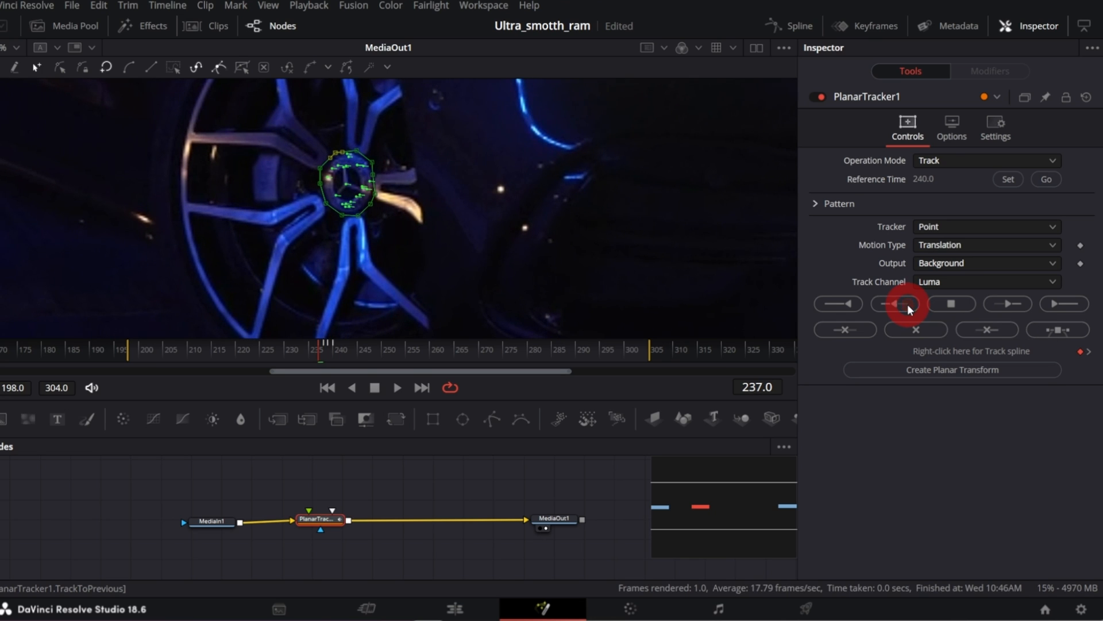
{"action": "mouse_move", "coordinate": [838, 303]}
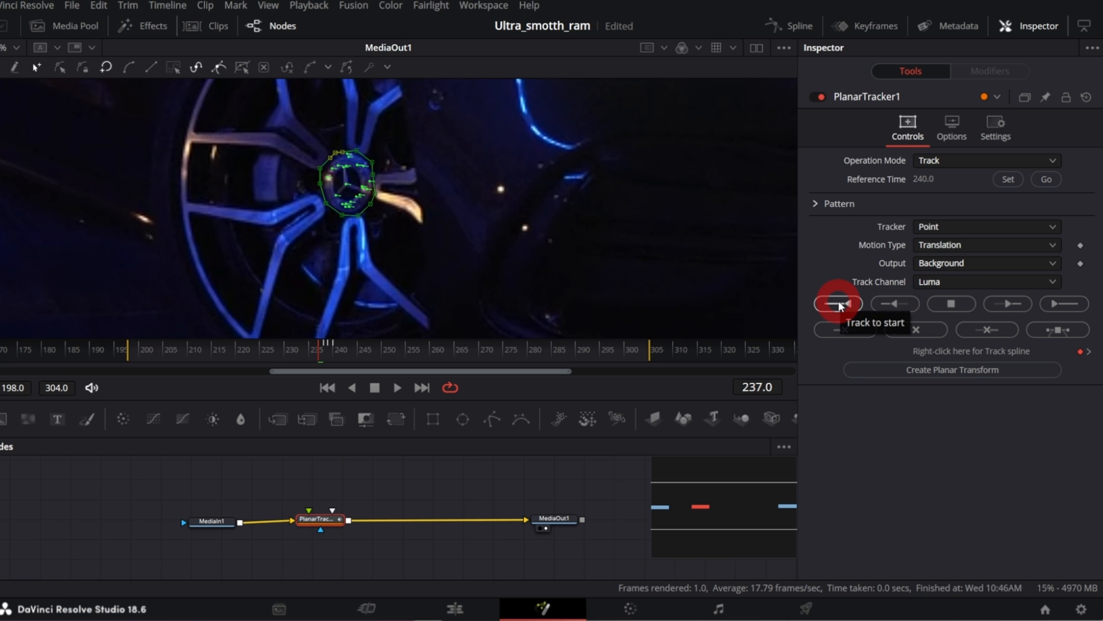
{"action": "left_click", "coordinate": [894, 303]}
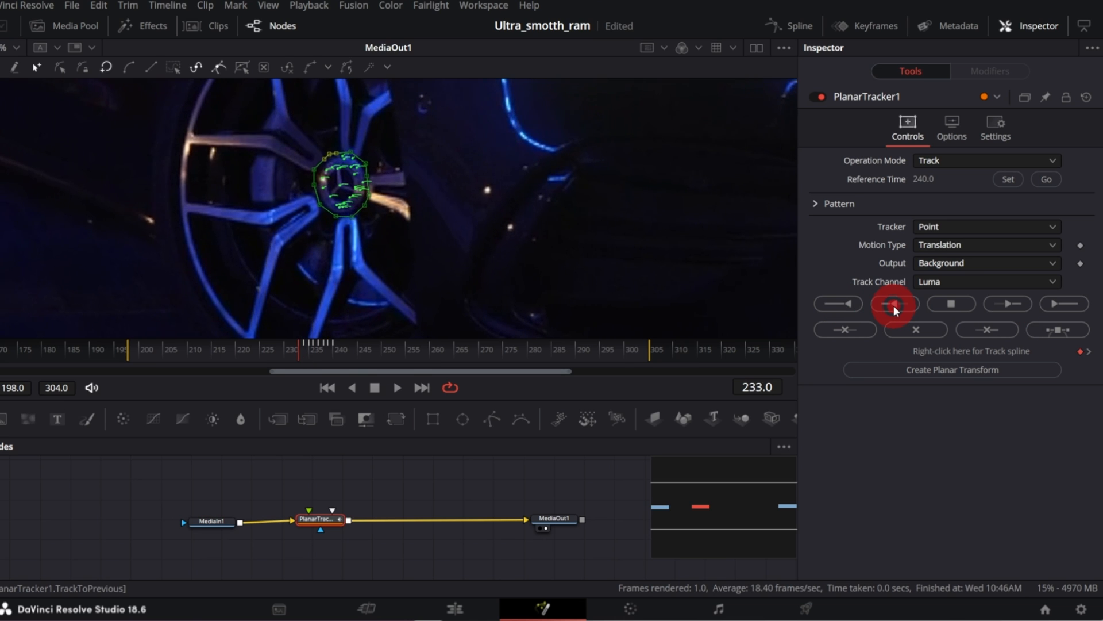
{"action": "left_click", "coordinate": [894, 303]}
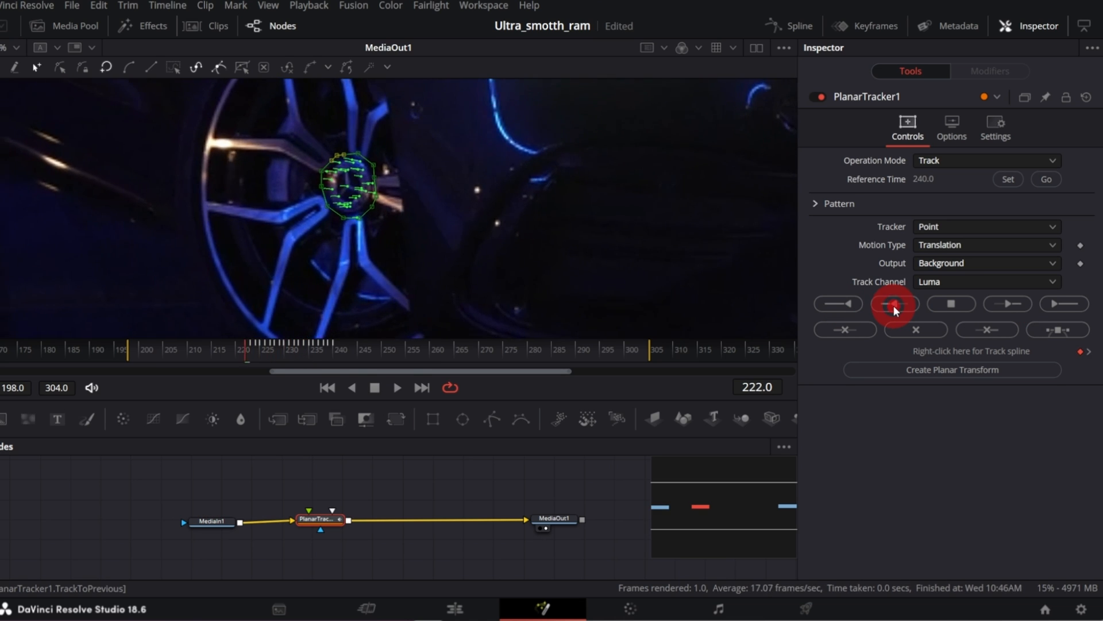
{"action": "left_click", "coordinate": [894, 303]}
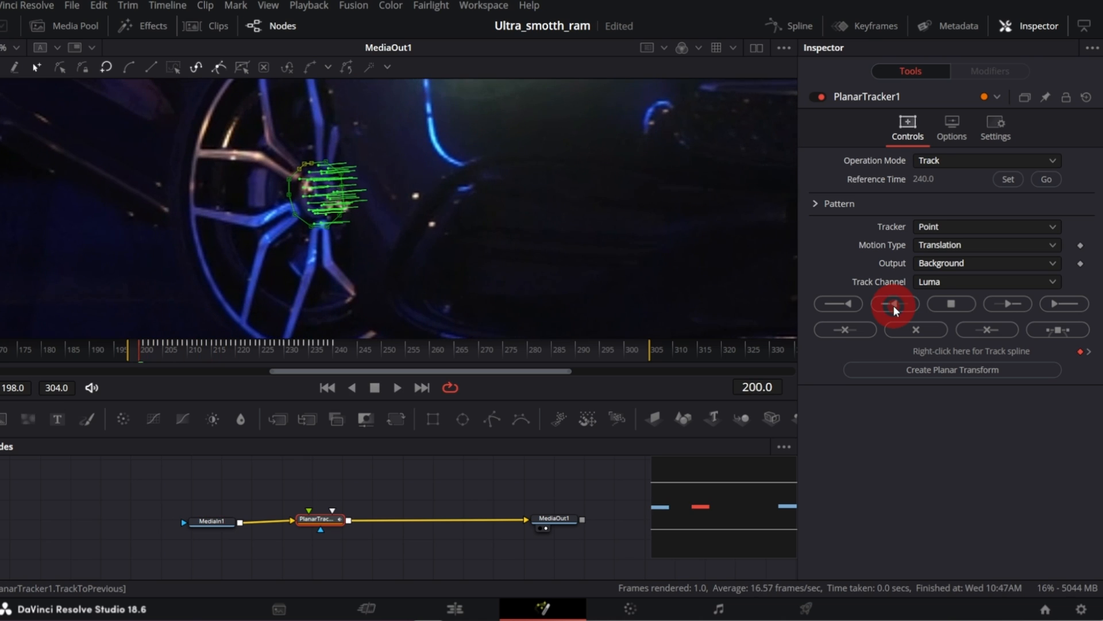
{"action": "left_click", "coordinate": [1047, 178]}
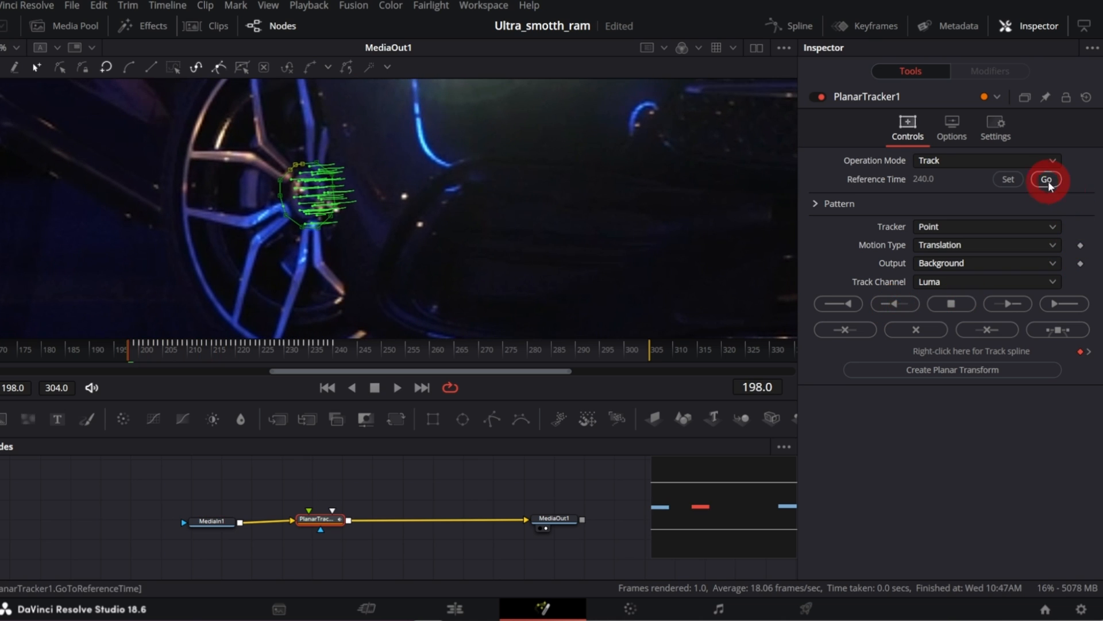
- Return to reference frame 240 and track the emblem forward to frame 304
{"action": "left_click", "coordinate": [1047, 179]}
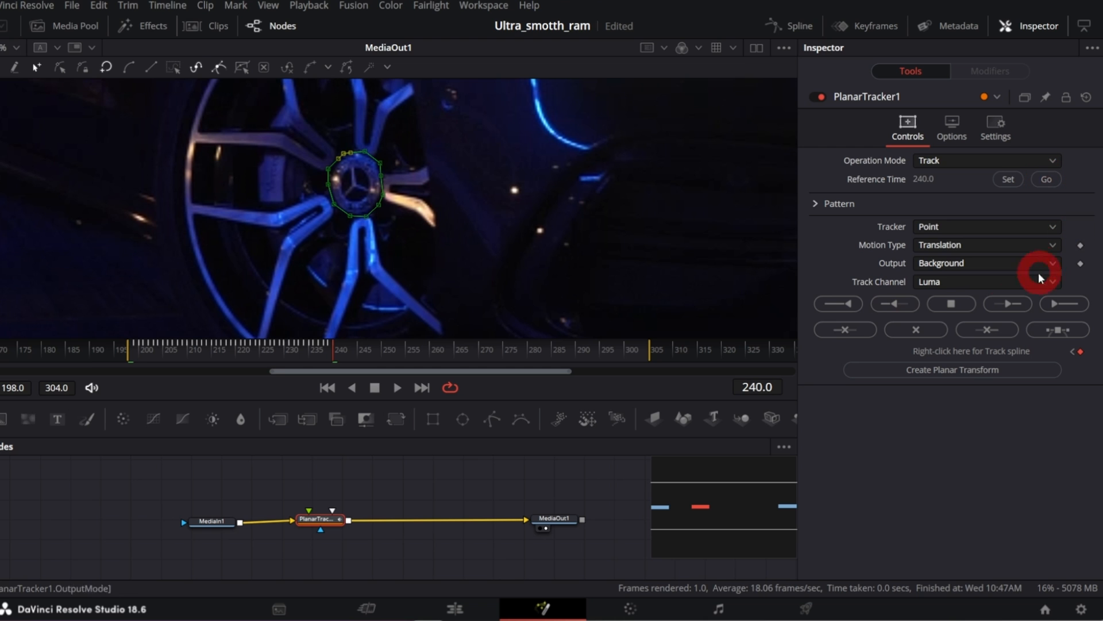
{"action": "left_click", "coordinate": [1008, 303]}
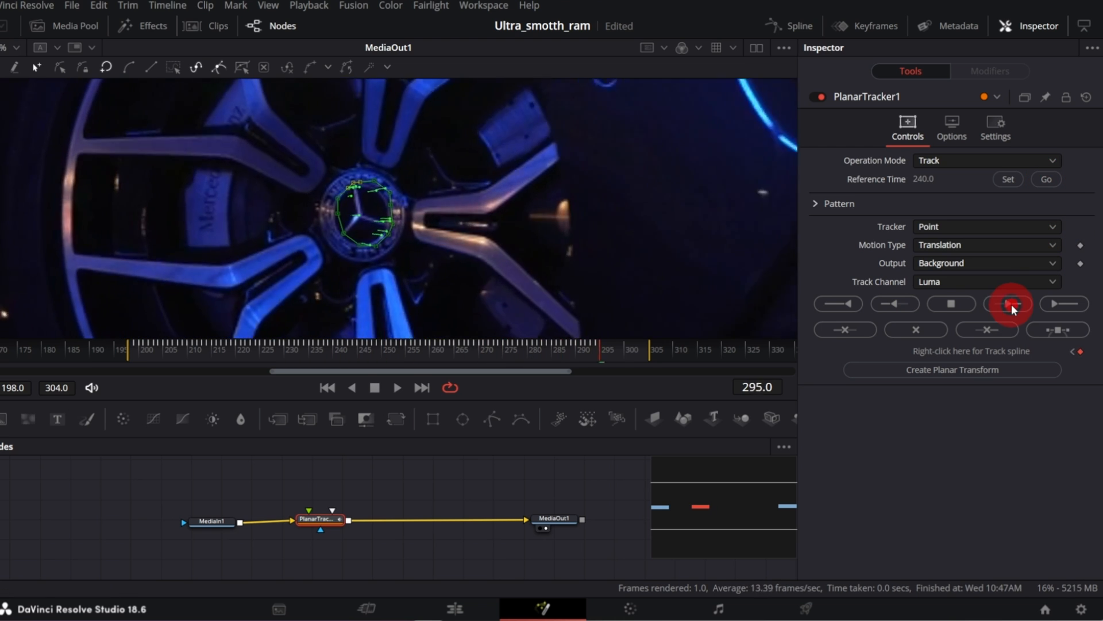
{"action": "left_click", "coordinate": [1009, 304]}
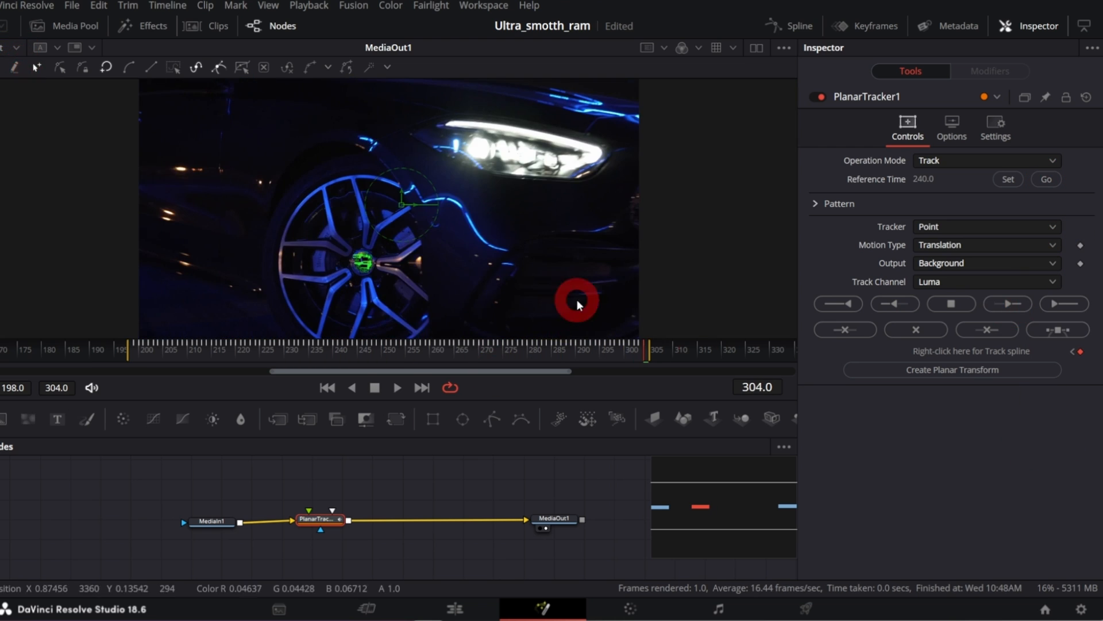
- Set Operation Mode to Stabilize and scrub through the frames to review the steadied shot
{"action": "left_click", "coordinate": [986, 160]}
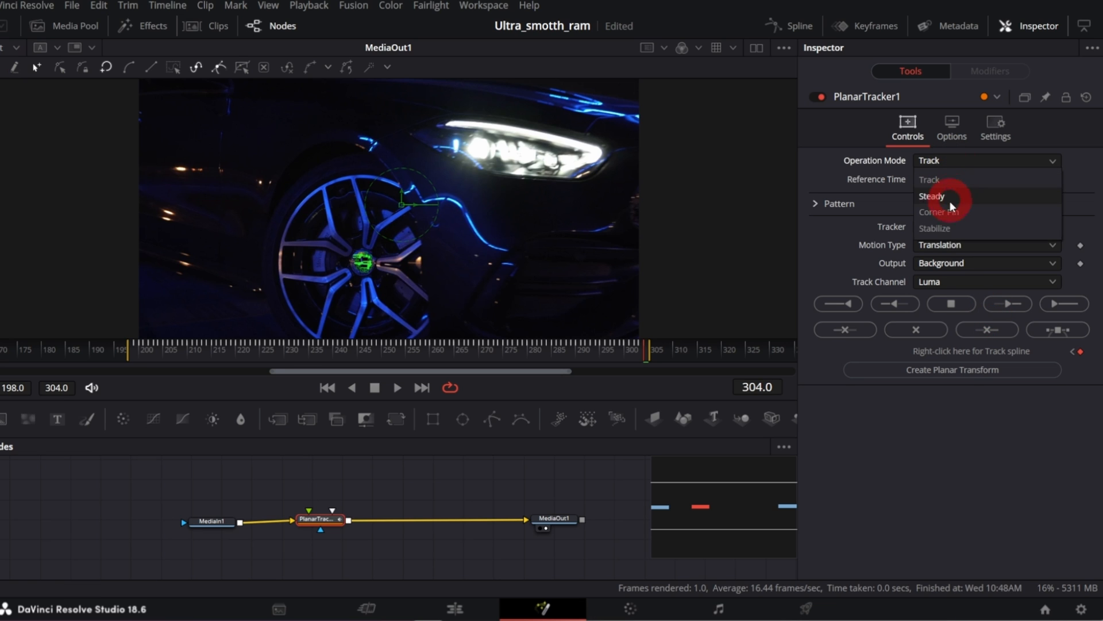
{"action": "left_click", "coordinate": [934, 228]}
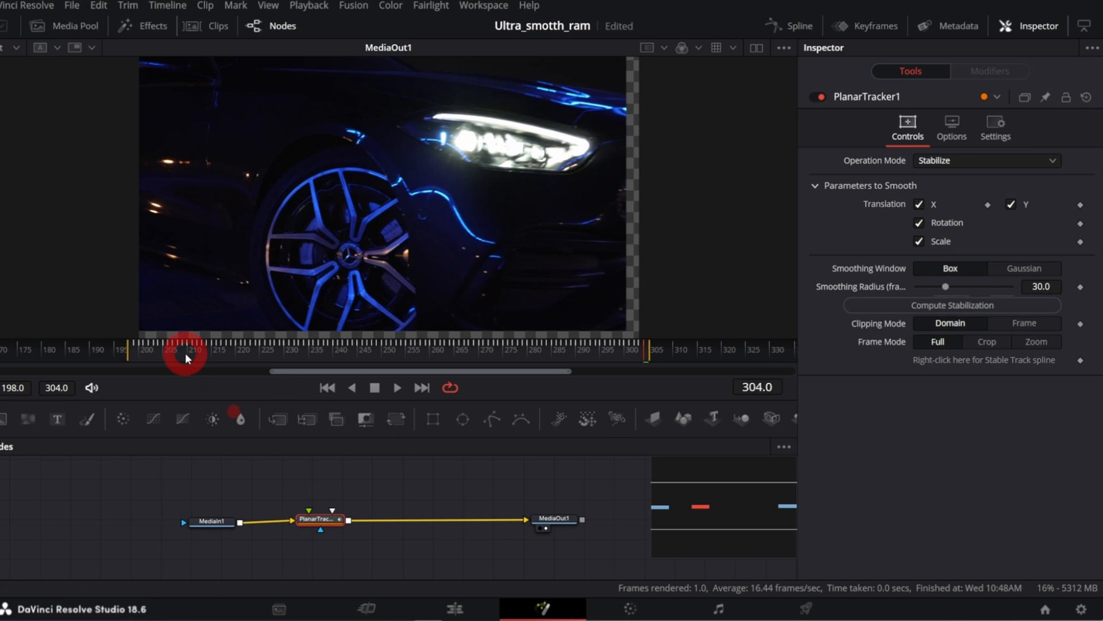
{"action": "left_click_drag", "start_coordinate": [186, 357], "coordinate": [423, 358]}
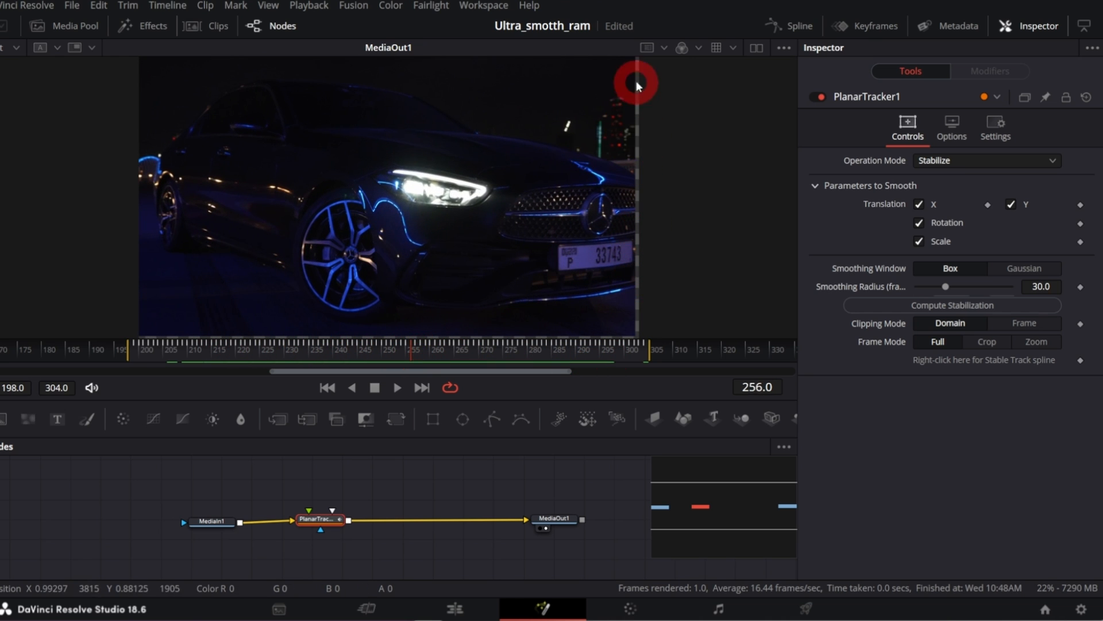
{"action": "left_click", "coordinate": [317, 519]}
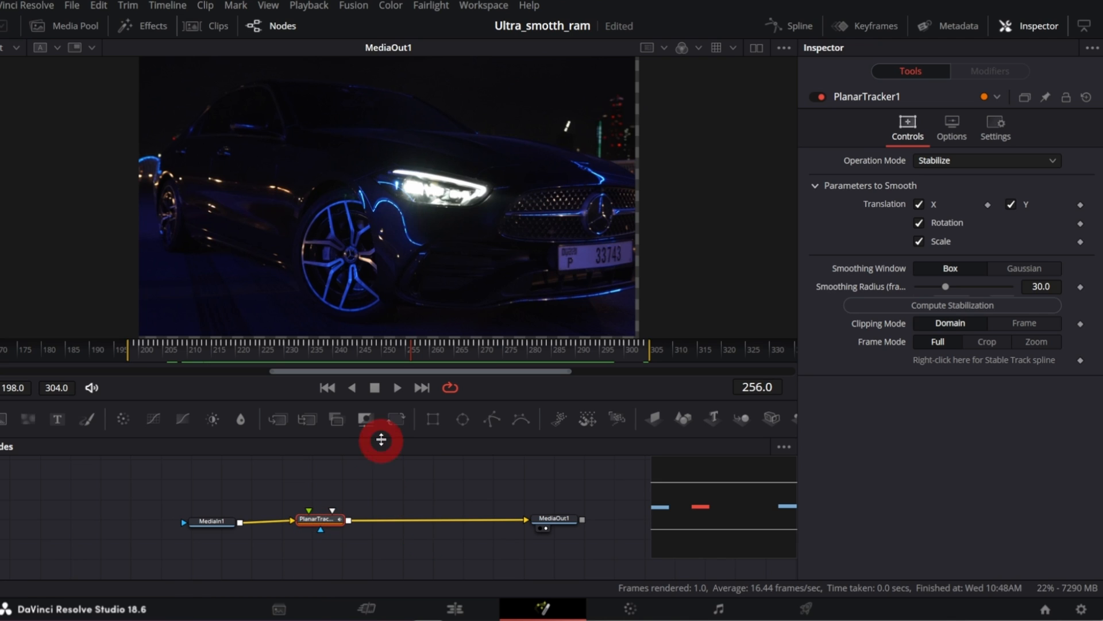
{"action": "mouse_move", "coordinate": [394, 418]}
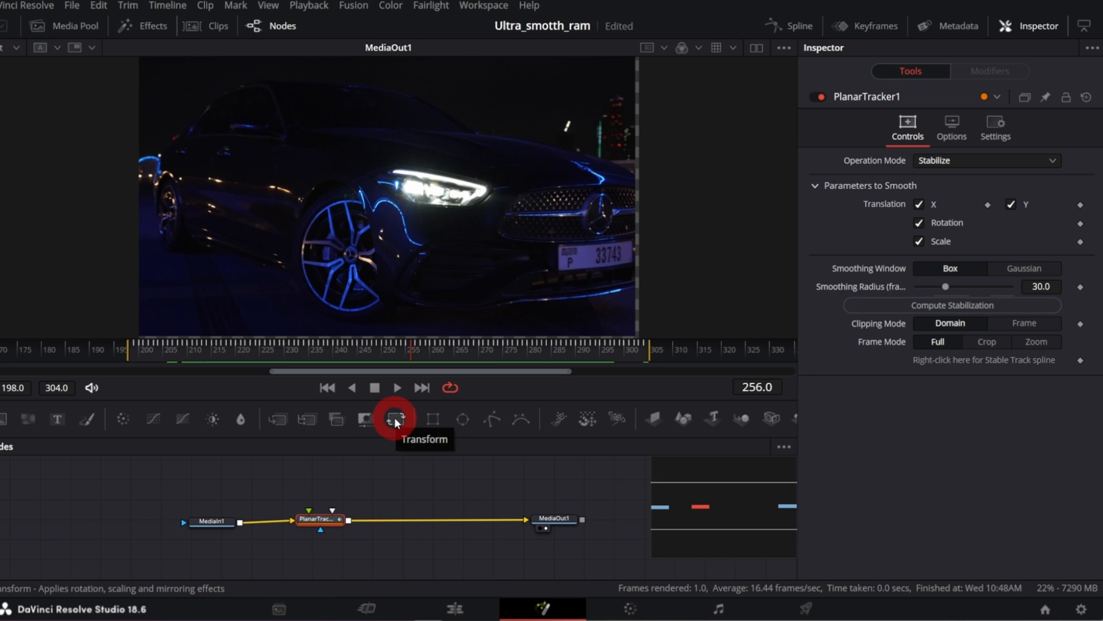
- Insert Transform1 after the tracker, set Size to 1.068, and play the result
{"action": "left_click", "coordinate": [393, 416]}
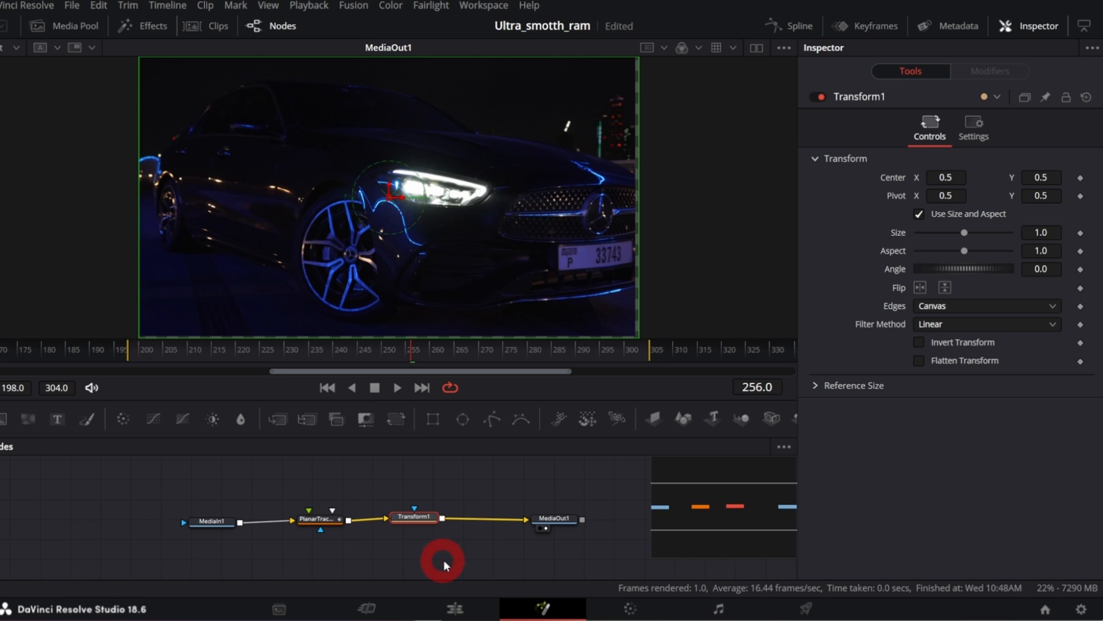
{"action": "left_click", "coordinate": [1042, 232]}
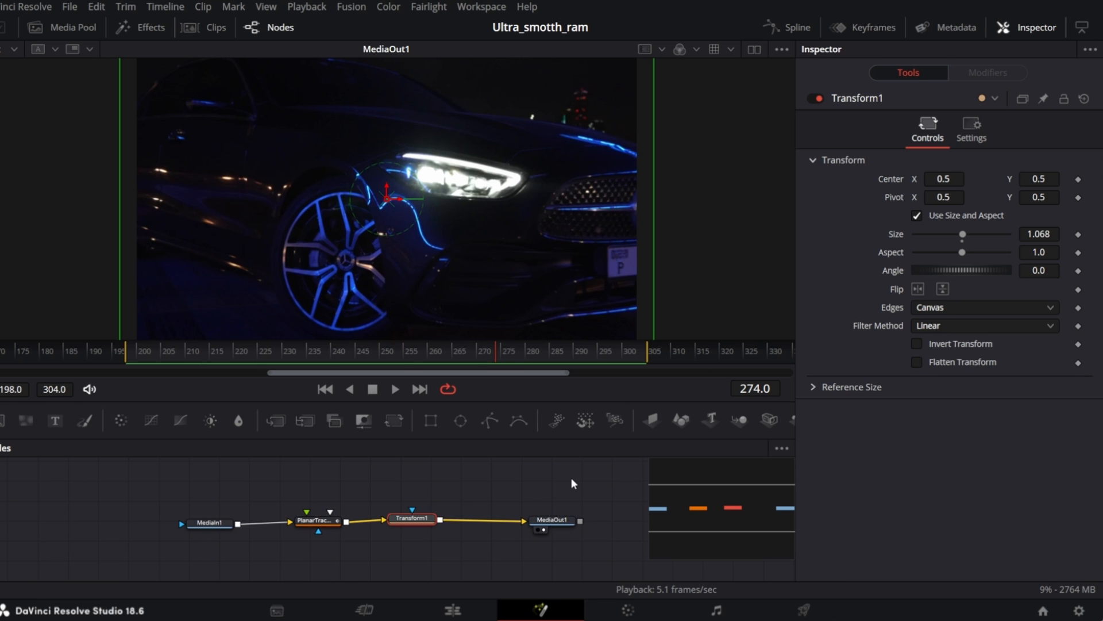
{"action": "left_click", "coordinate": [395, 389]}
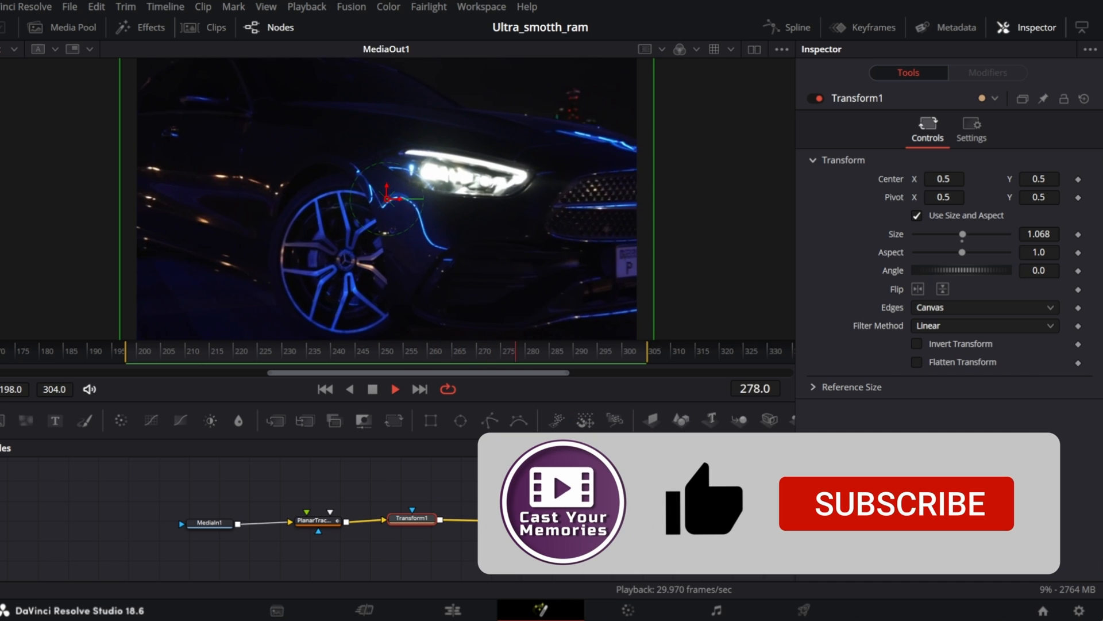
{"action": "left_click", "coordinate": [896, 504]}
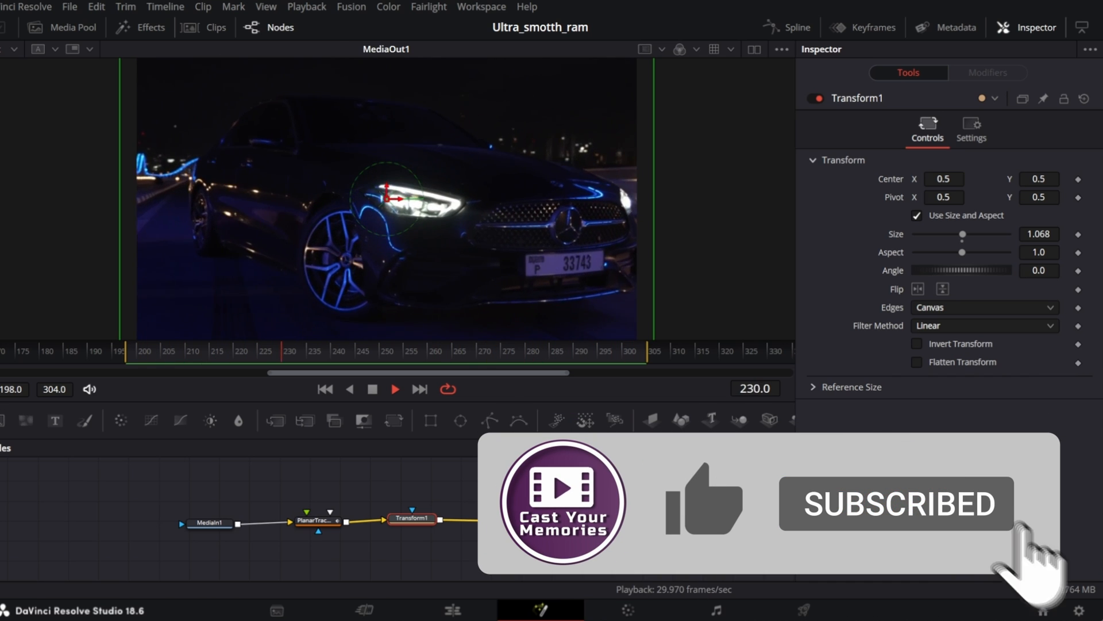